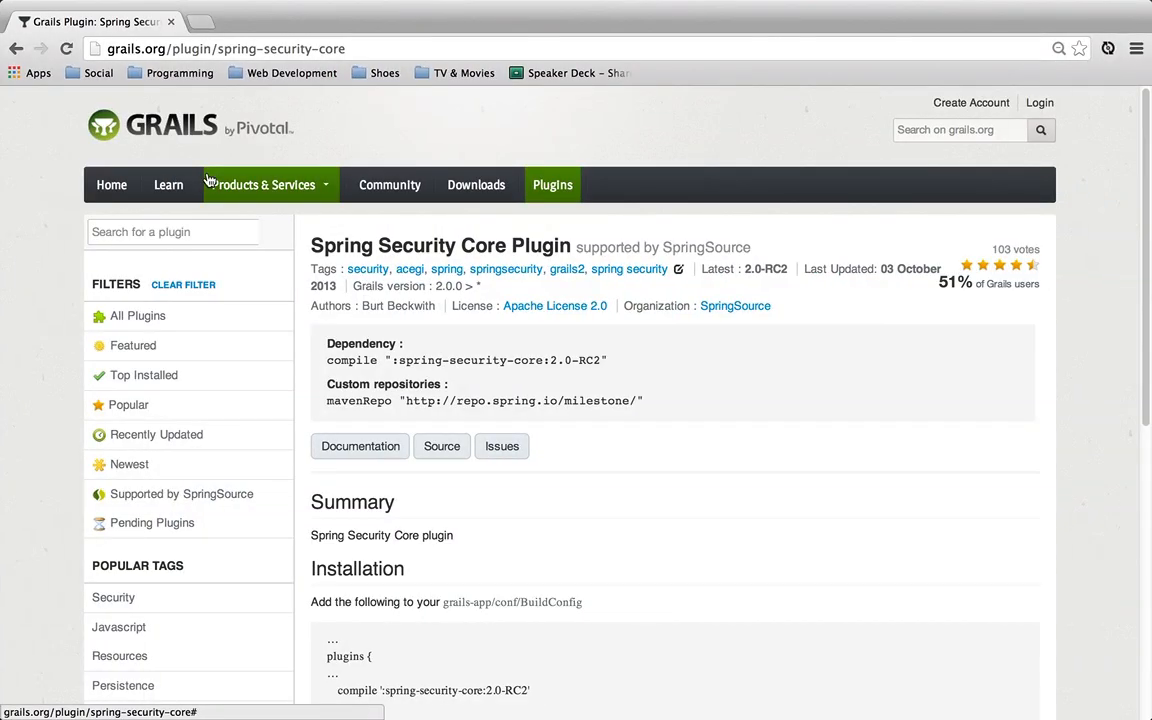
{"action": "mouse_move", "coordinate": [335, 145]}
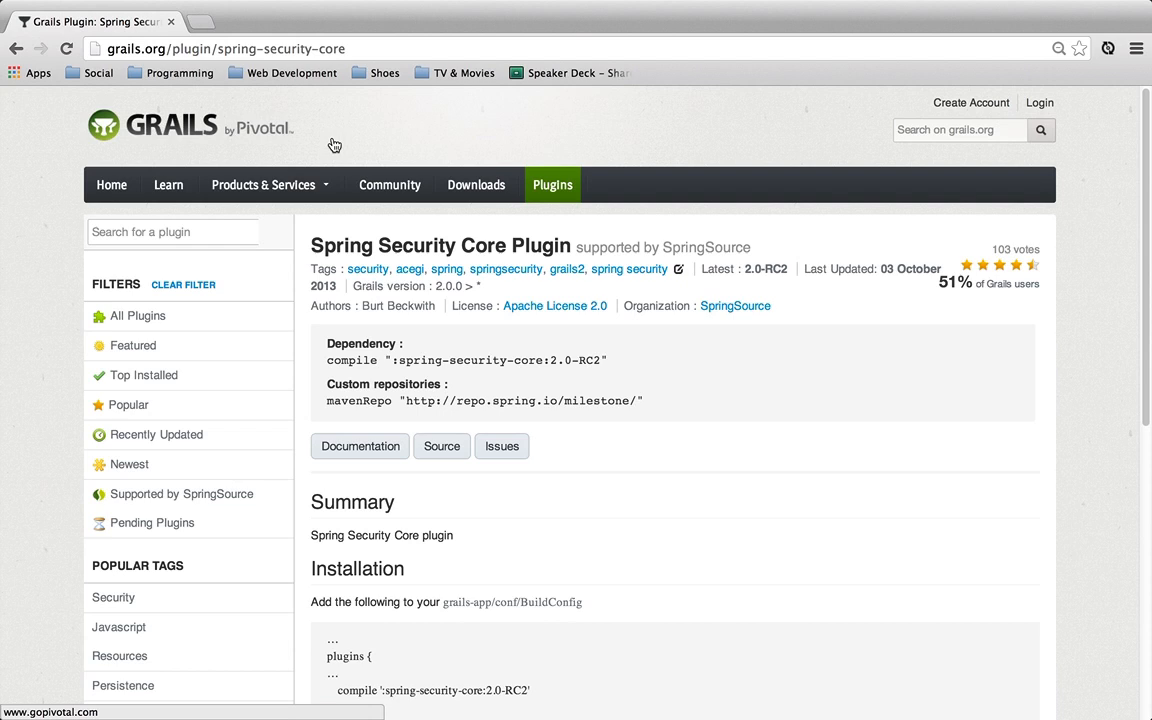
{"action": "mouse_move", "coordinate": [360, 446]}
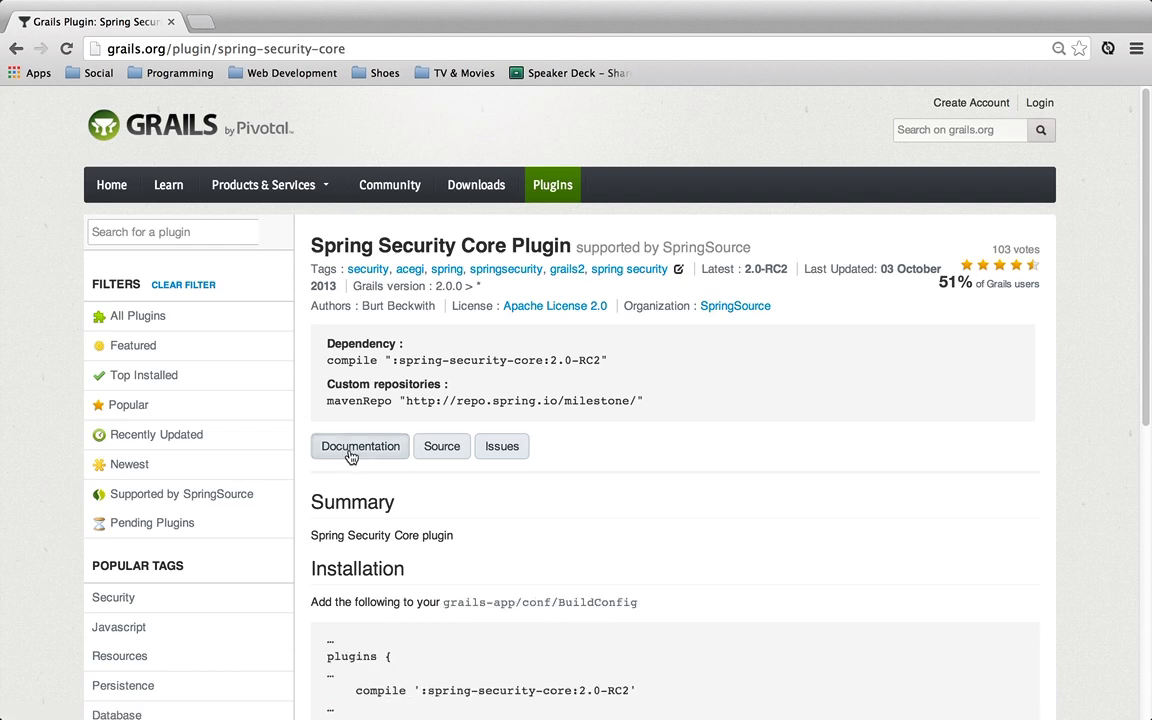
Open the Spring Security Core plugin's Documentation link as a GitHub Pages manual in a new tab.
{"action": "left_click", "coordinate": [359, 446]}
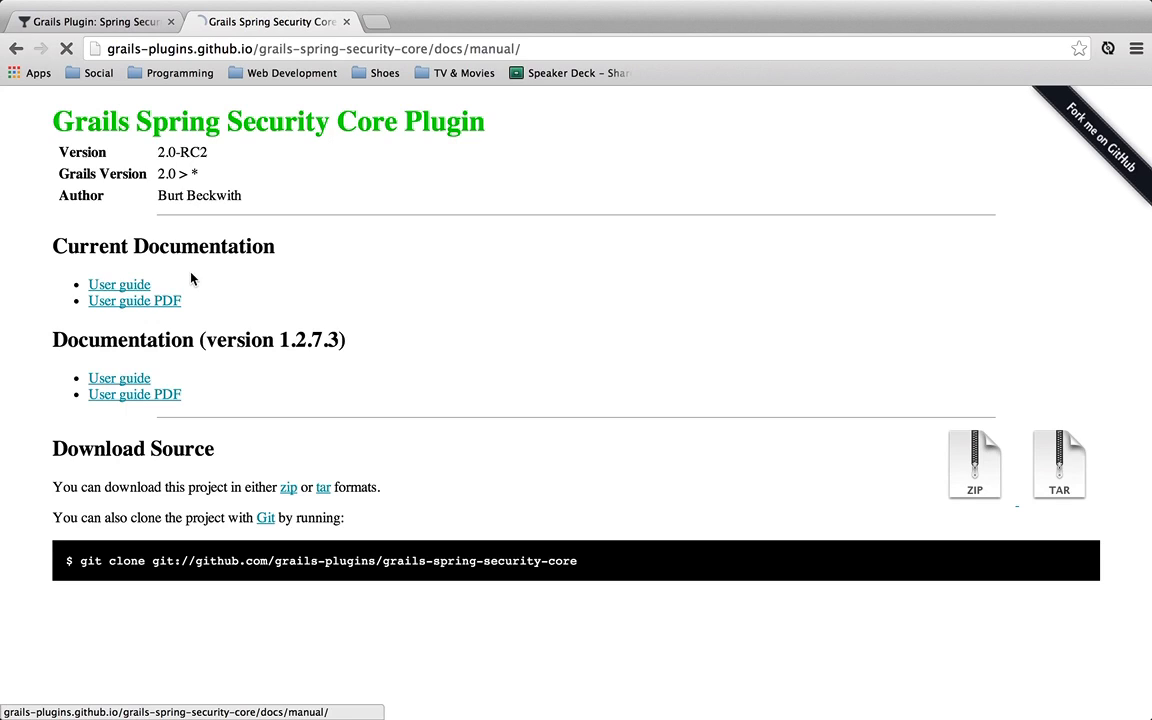
{"action": "left_click", "coordinate": [119, 284]}
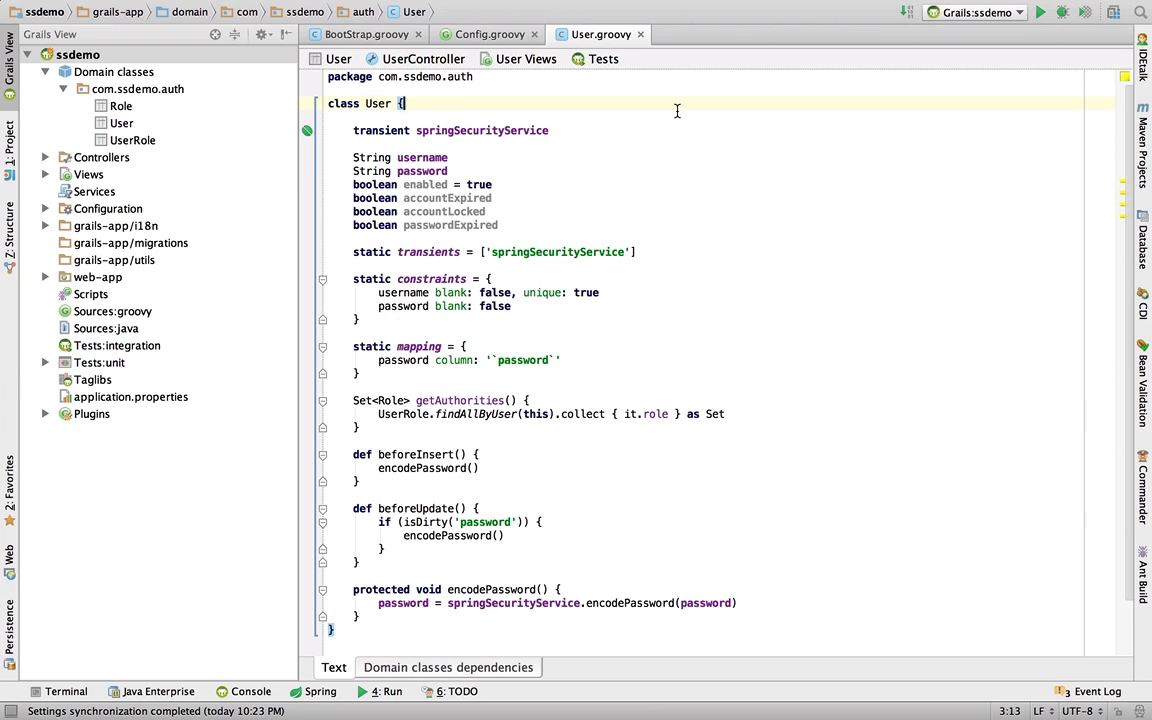
Add String firstName, lastName and emailAddress properties after passwordExpired in User.groovy.
{"action": "left_click", "coordinate": [499, 224]}
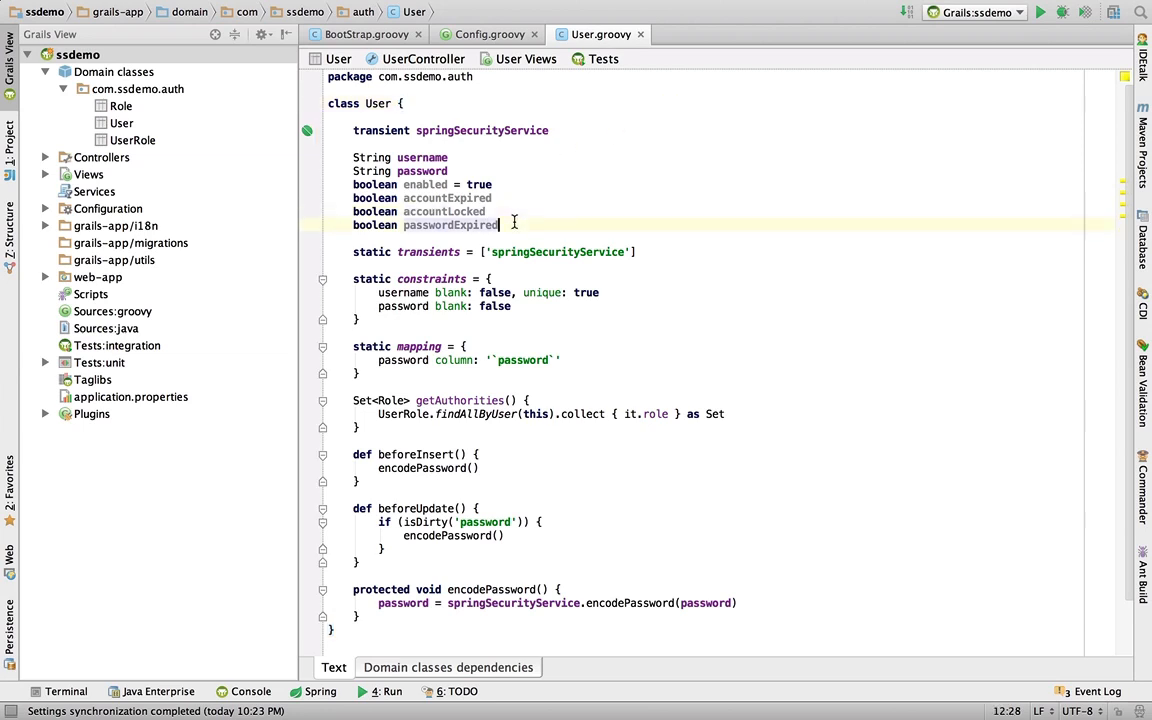
{"action": "type", "text": "String emailAdree"}
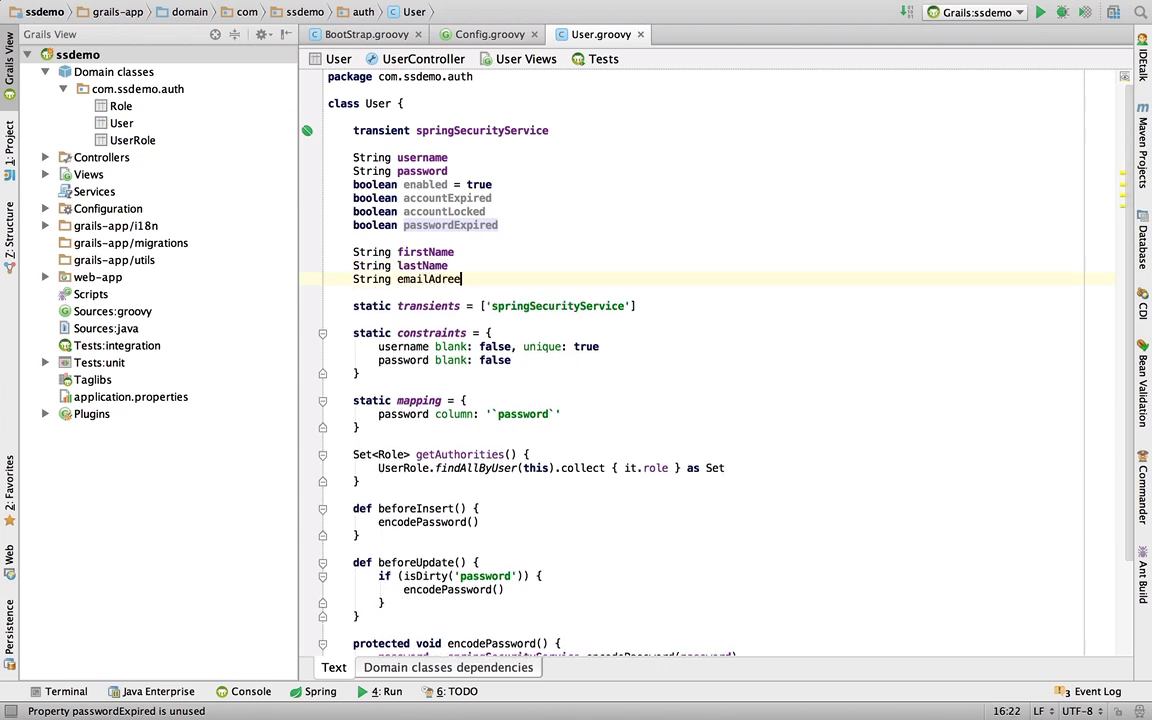
{"action": "type", "text": "ss"}
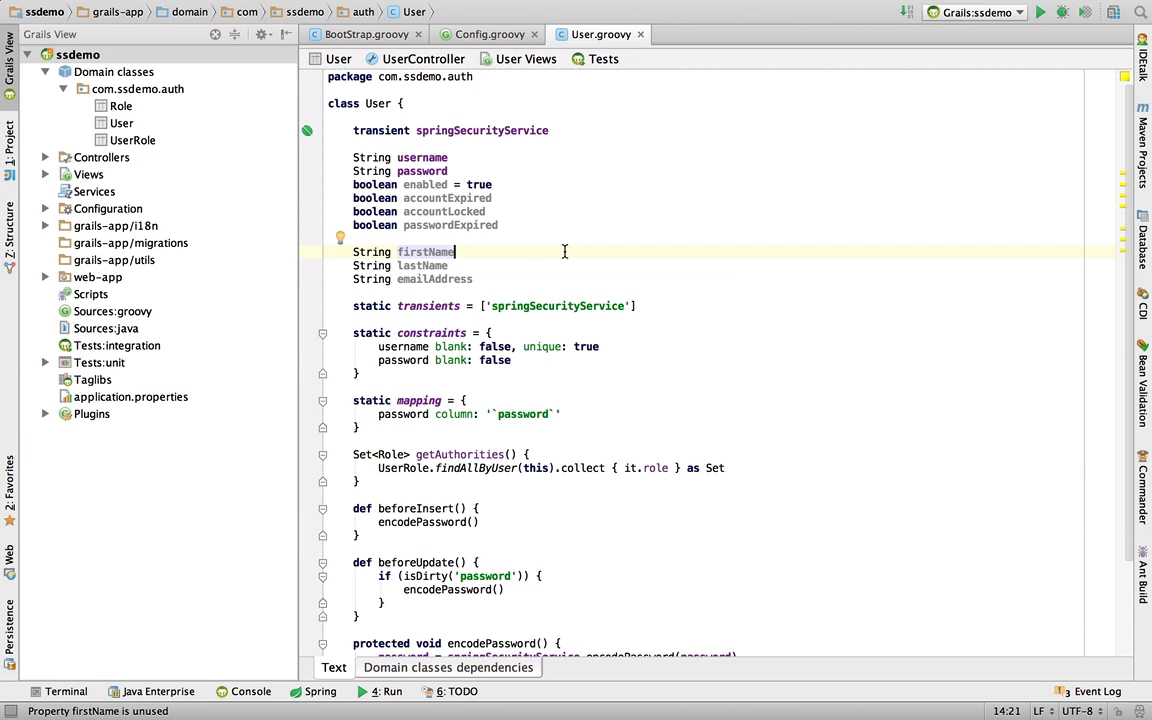
{"action": "mouse_move", "coordinate": [491, 252]}
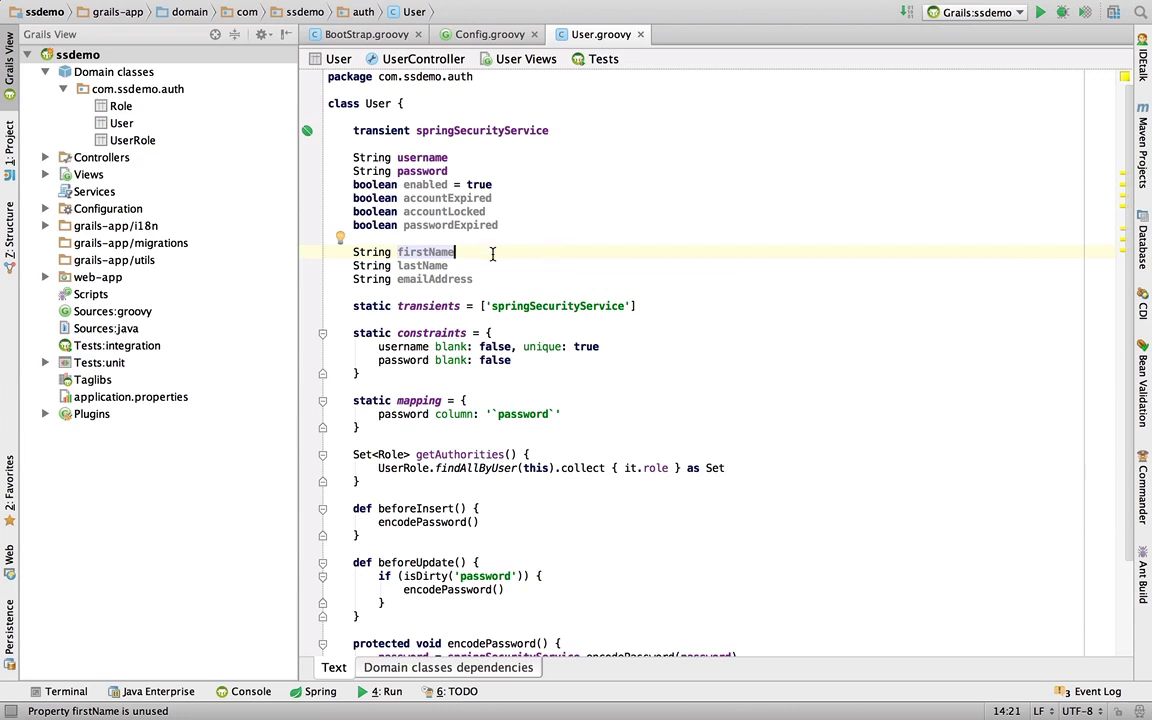
{"action": "left_click", "coordinate": [367, 34]}
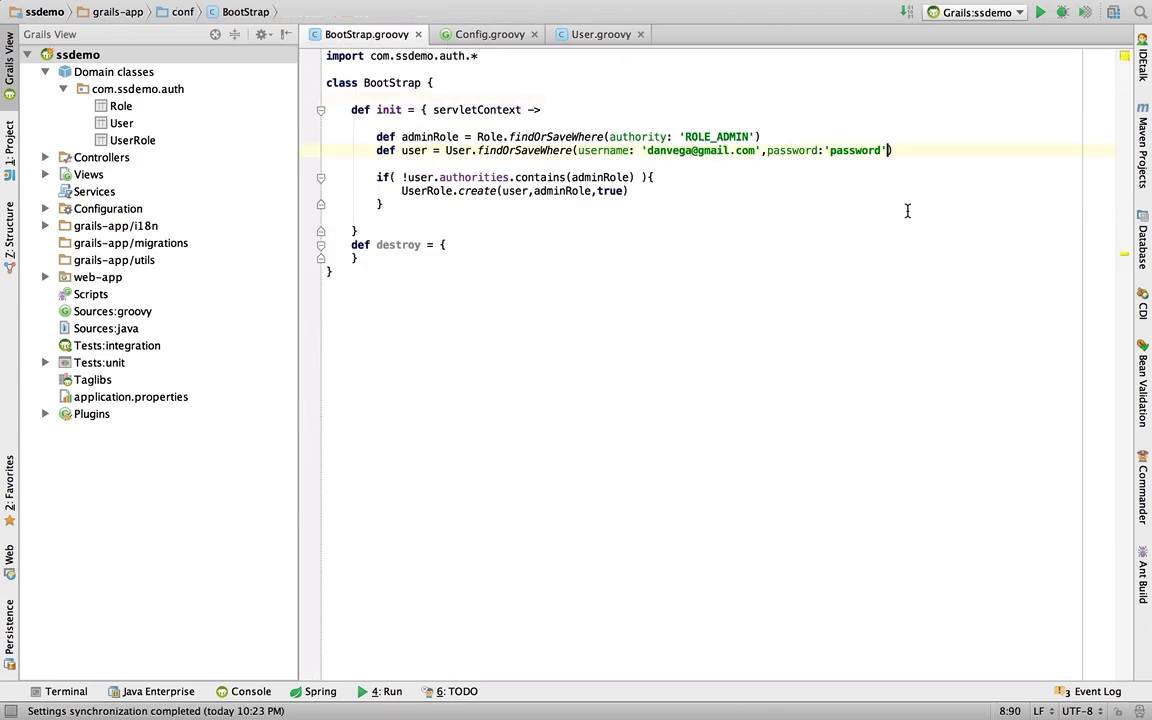
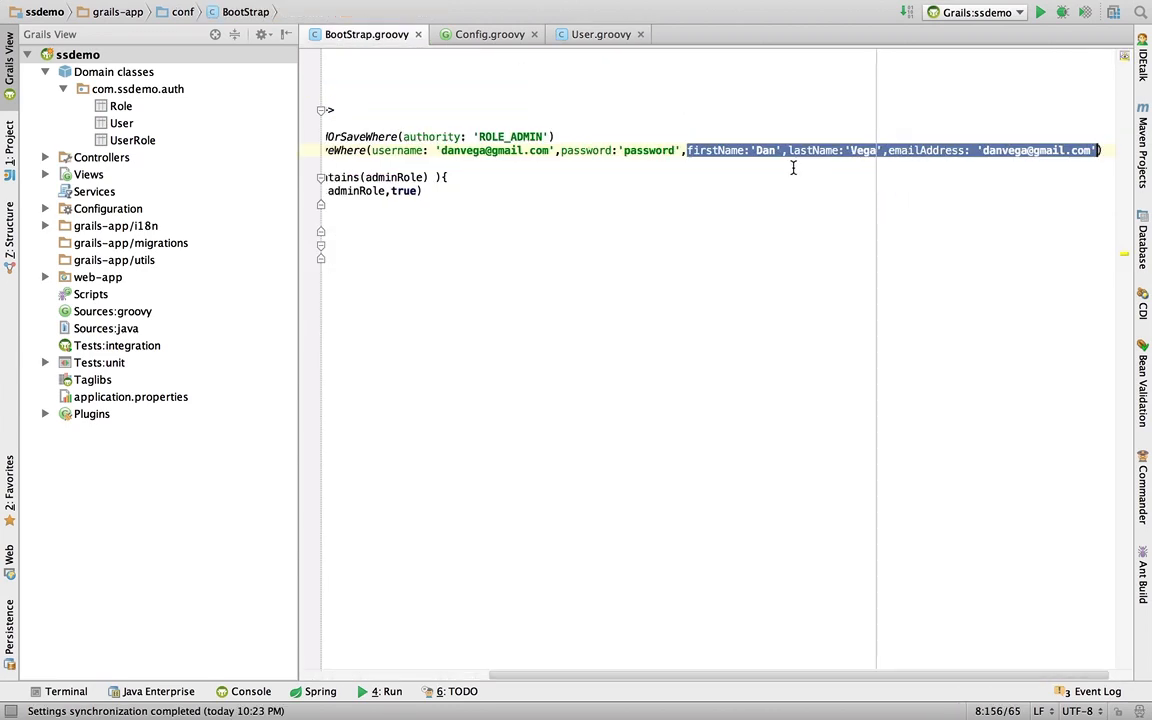
{"action": "left_click", "coordinate": [723, 150]}
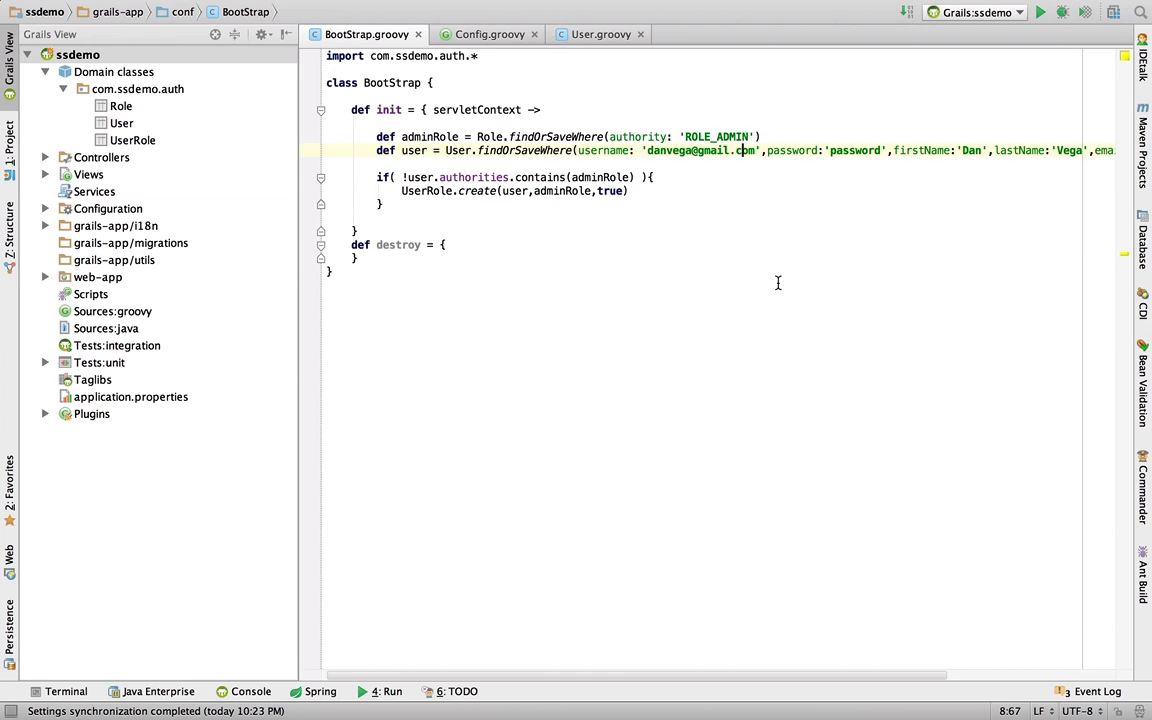
{"action": "mouse_move", "coordinate": [777, 229]}
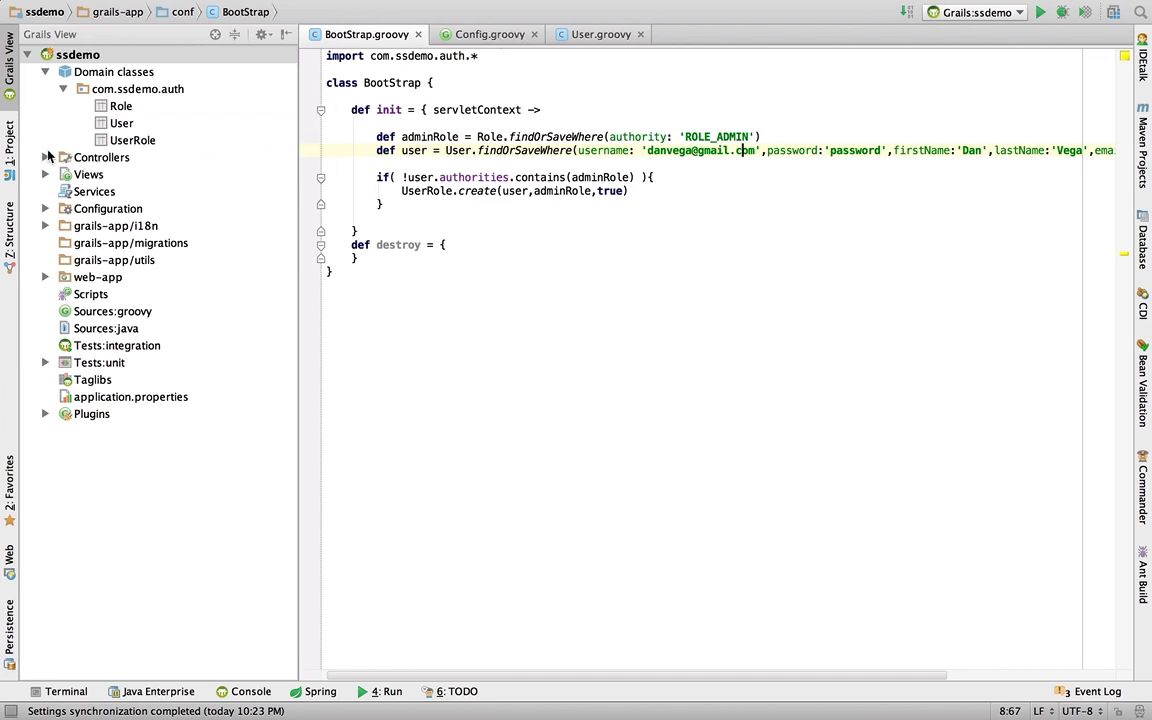
Open PrivateController and PublicController from com.ssdemo and compare their index actions.
{"action": "left_click", "coordinate": [46, 157]}
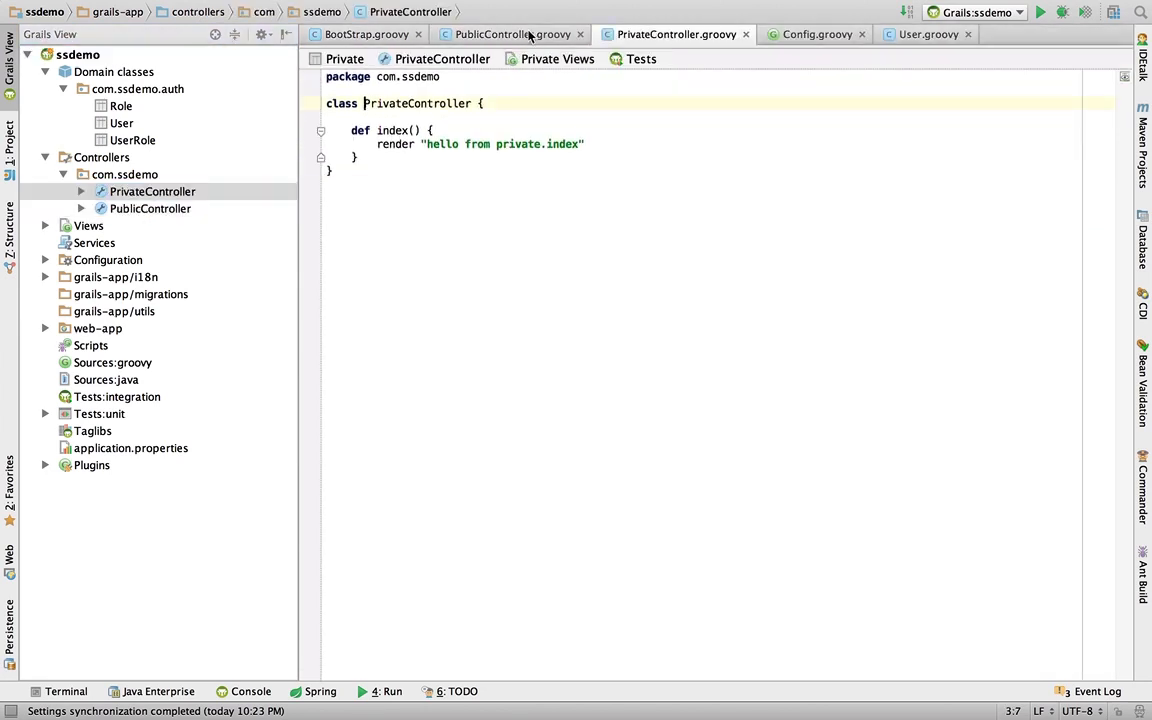
{"action": "left_click", "coordinate": [512, 34]}
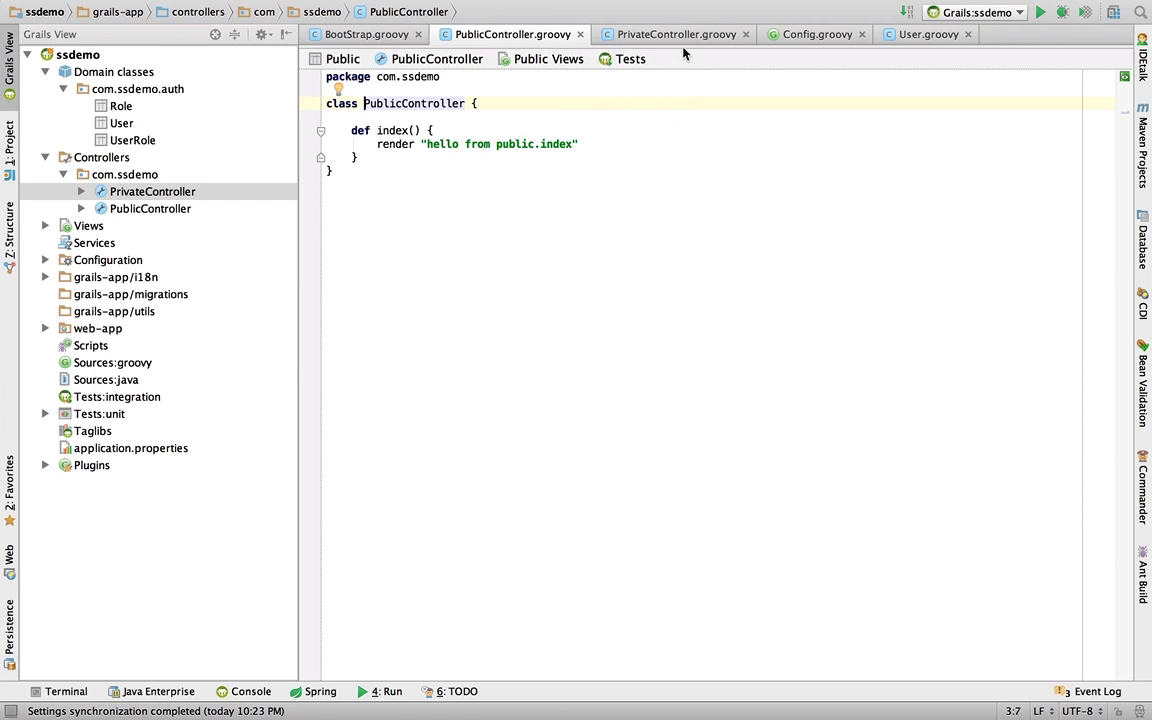
{"action": "left_click", "coordinate": [675, 34]}
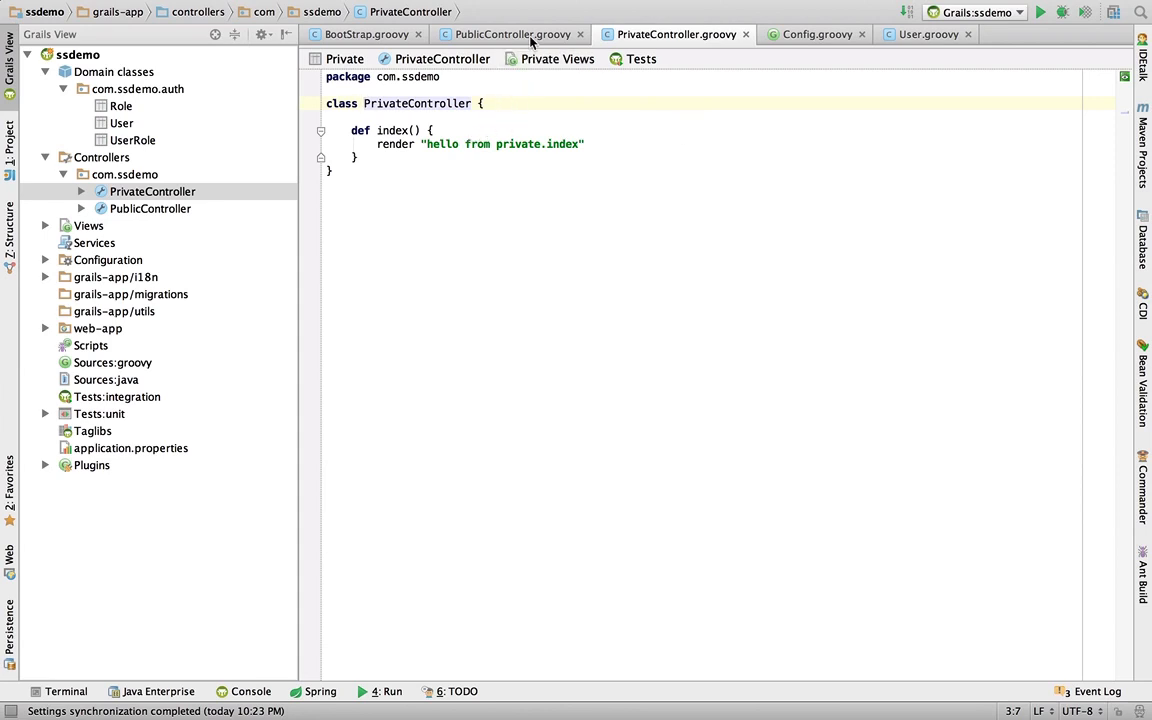
{"action": "left_click", "coordinate": [510, 34]}
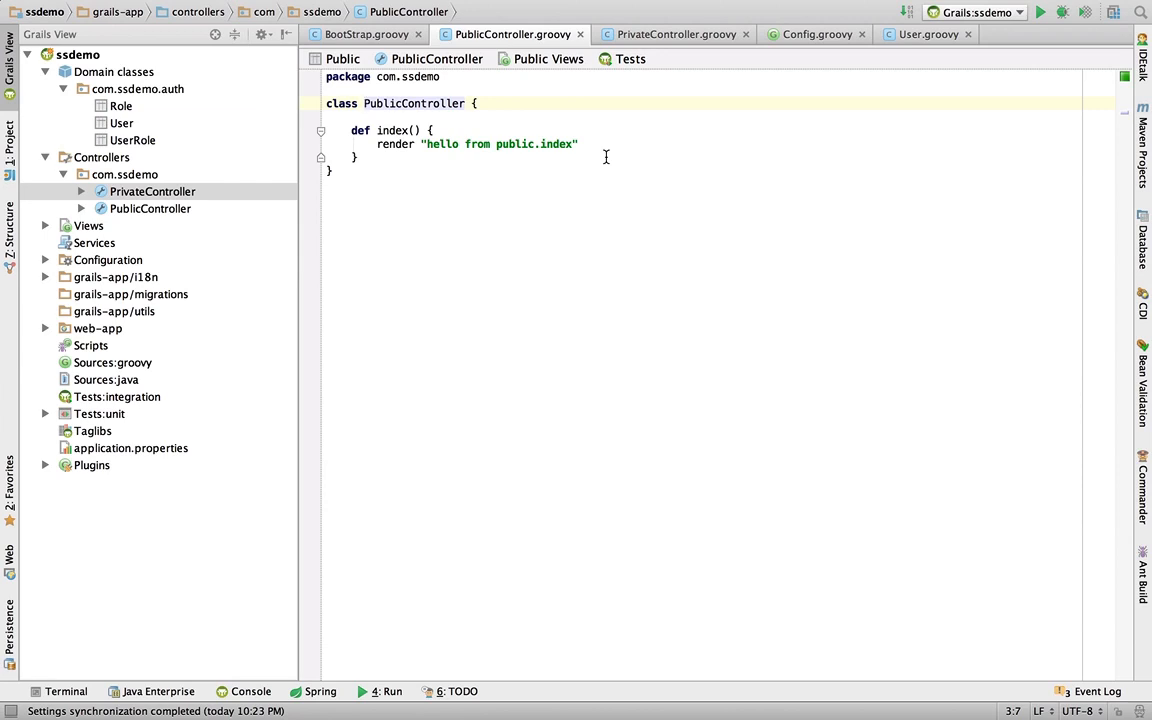
{"action": "mouse_move", "coordinate": [438, 122]}
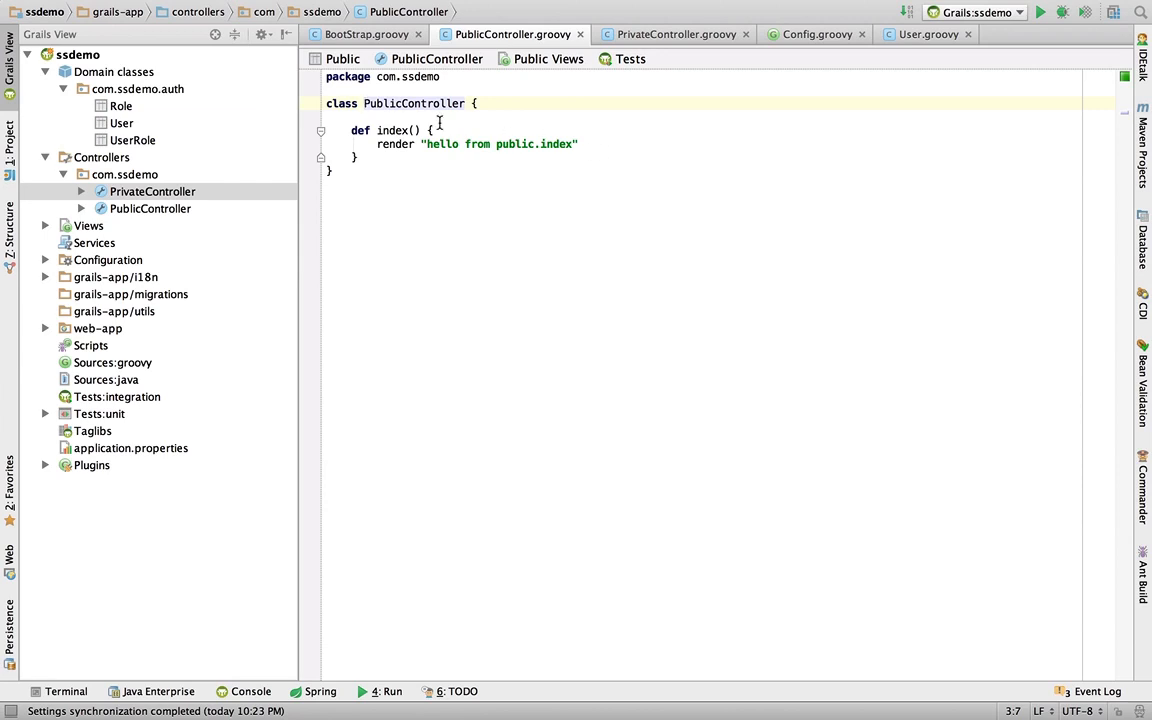
{"action": "left_click", "coordinate": [574, 10]}
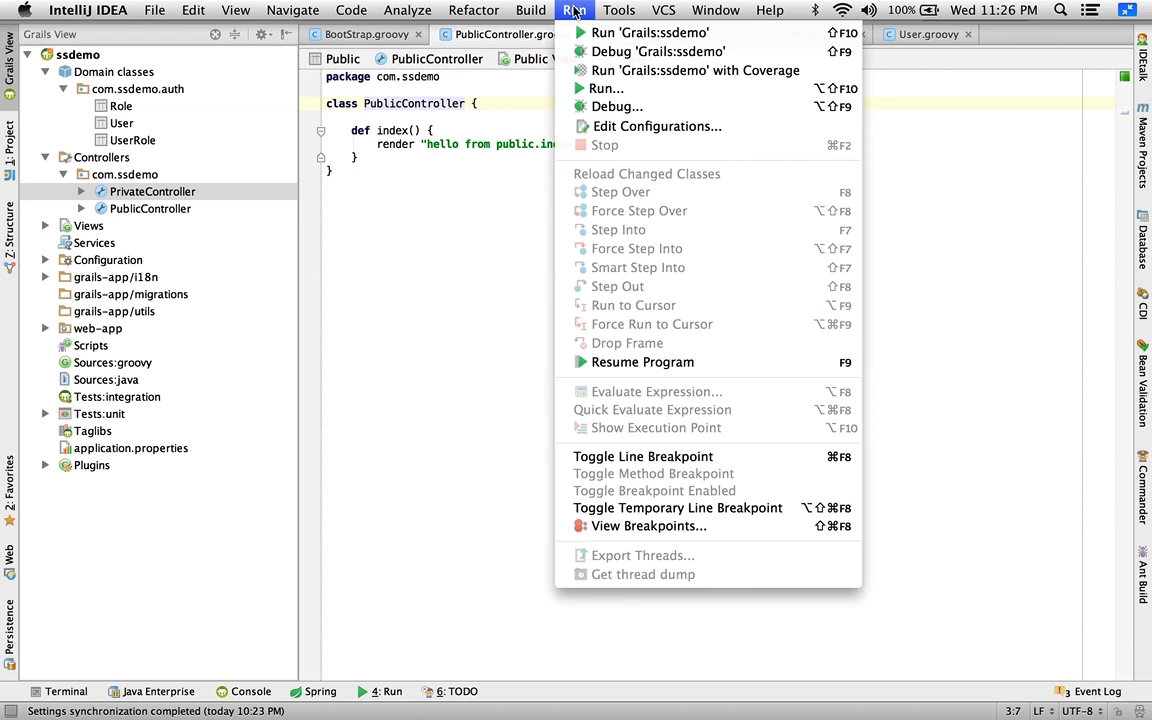
Run the Grails:ssdemo configuration so the server comes up at localhost:8080/ssdemo.
{"action": "left_click", "coordinate": [650, 32]}
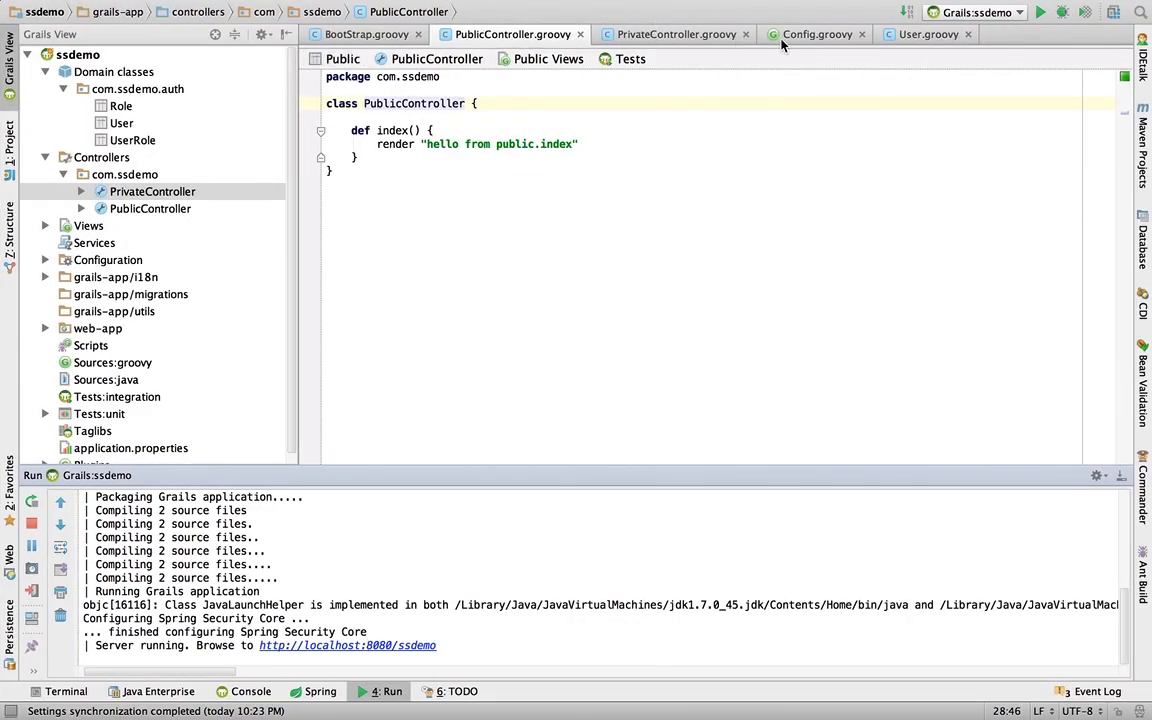
Review the Spring Security staticRules in Config.groovy, then return to PublicController.
{"action": "left_click", "coordinate": [816, 34]}
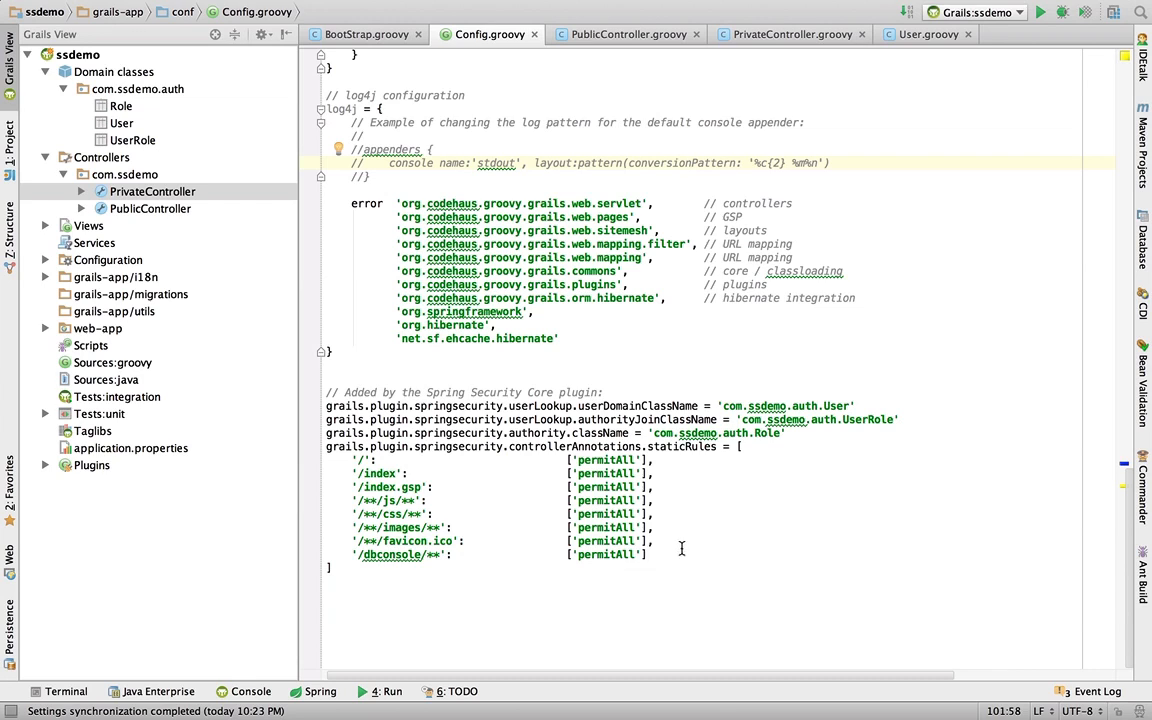
{"action": "mouse_move", "coordinate": [597, 42]}
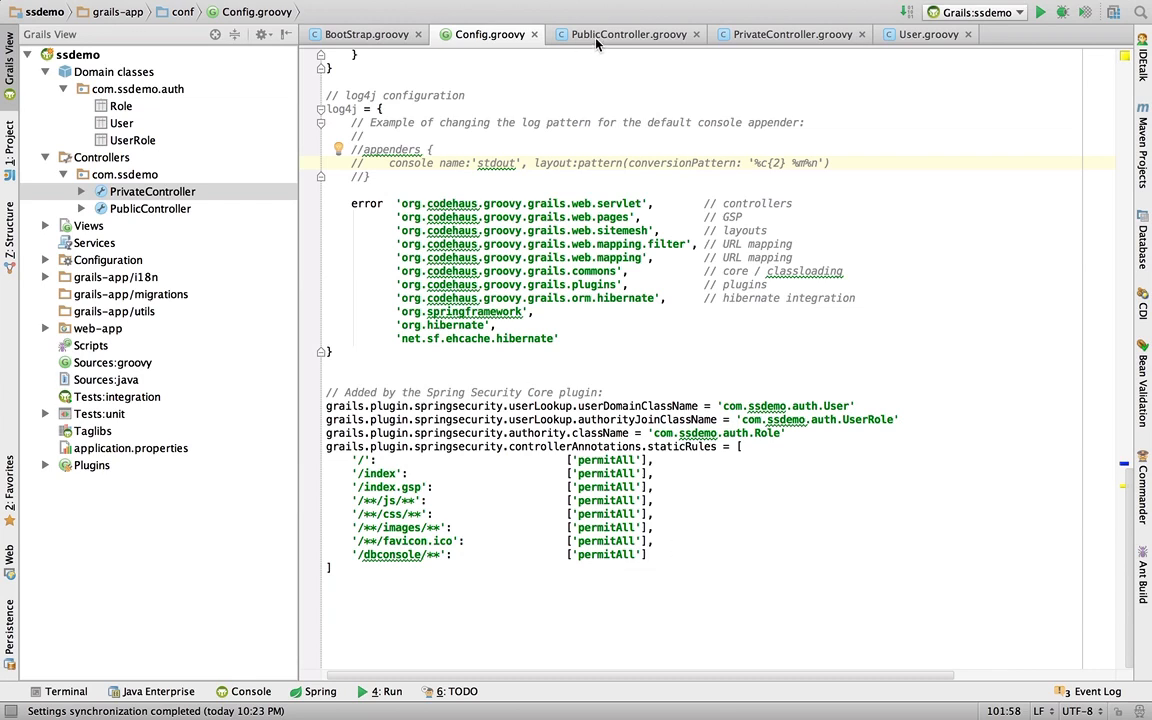
{"action": "left_click", "coordinate": [628, 34]}
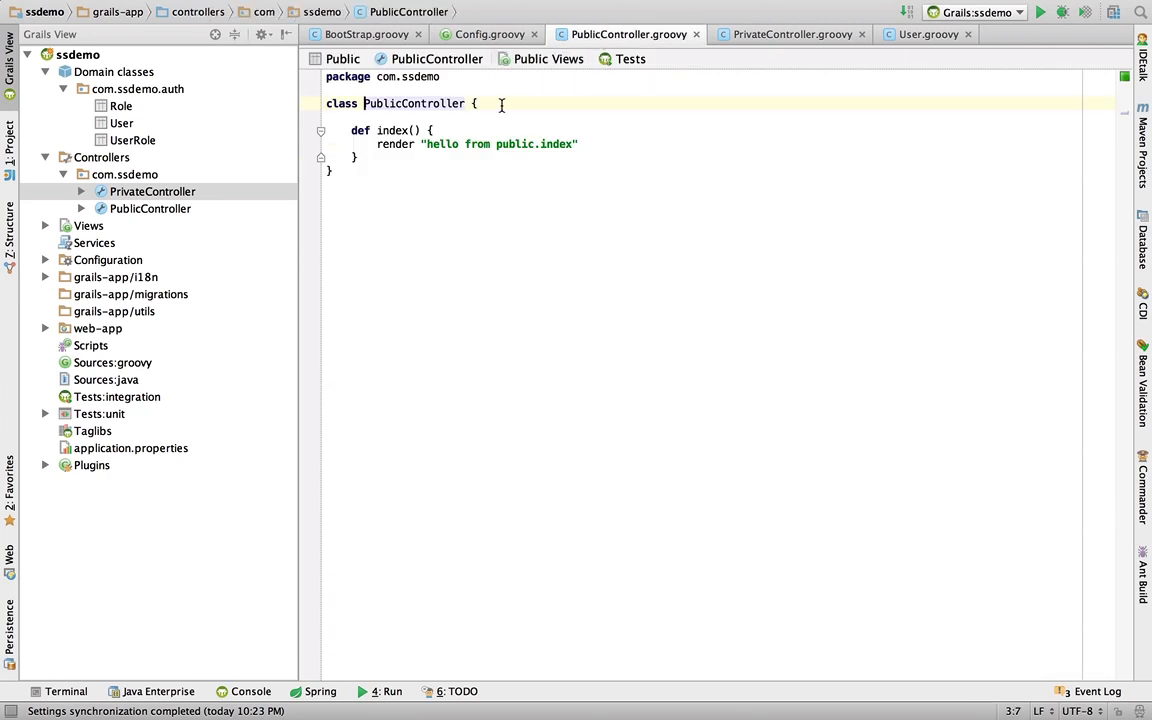
{"action": "key", "text": "enter"}
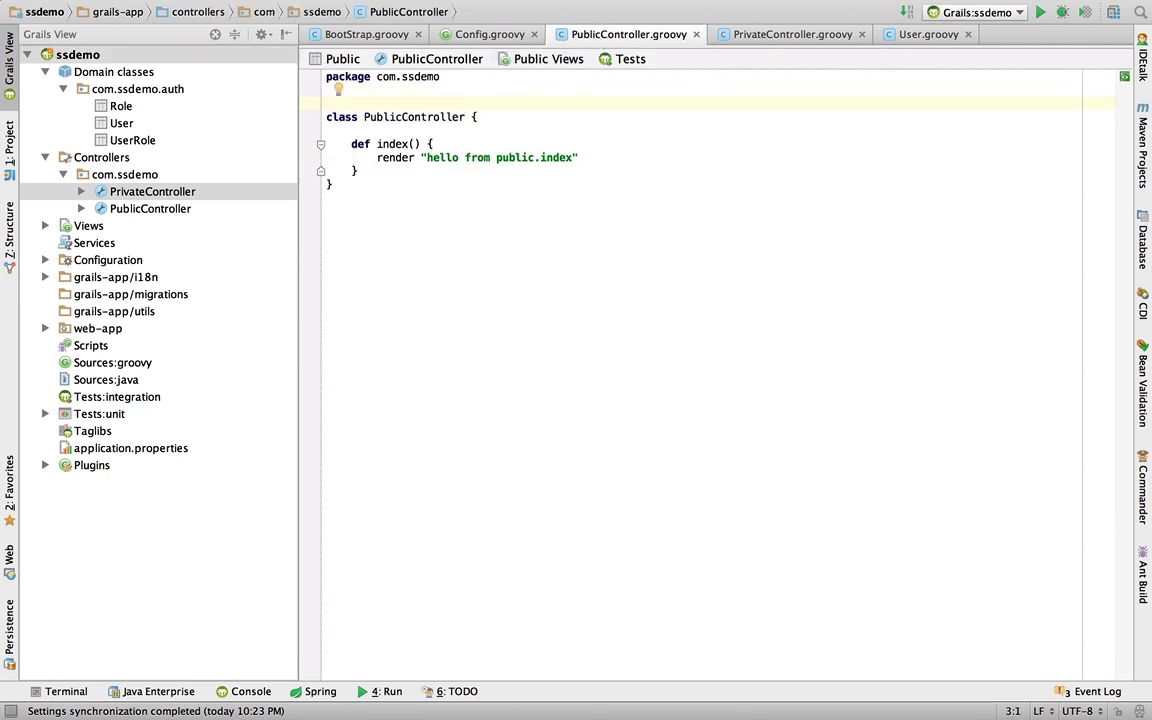
{"action": "type", "text": "@Se"}
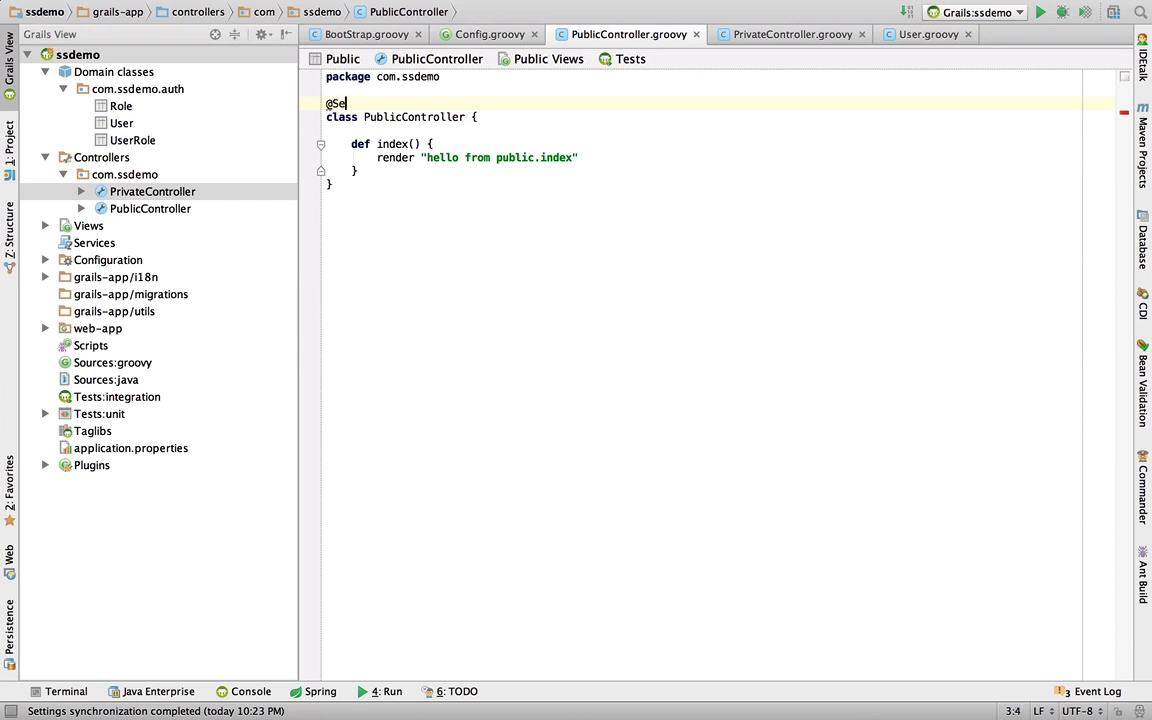
{"action": "type", "text": "cured"}
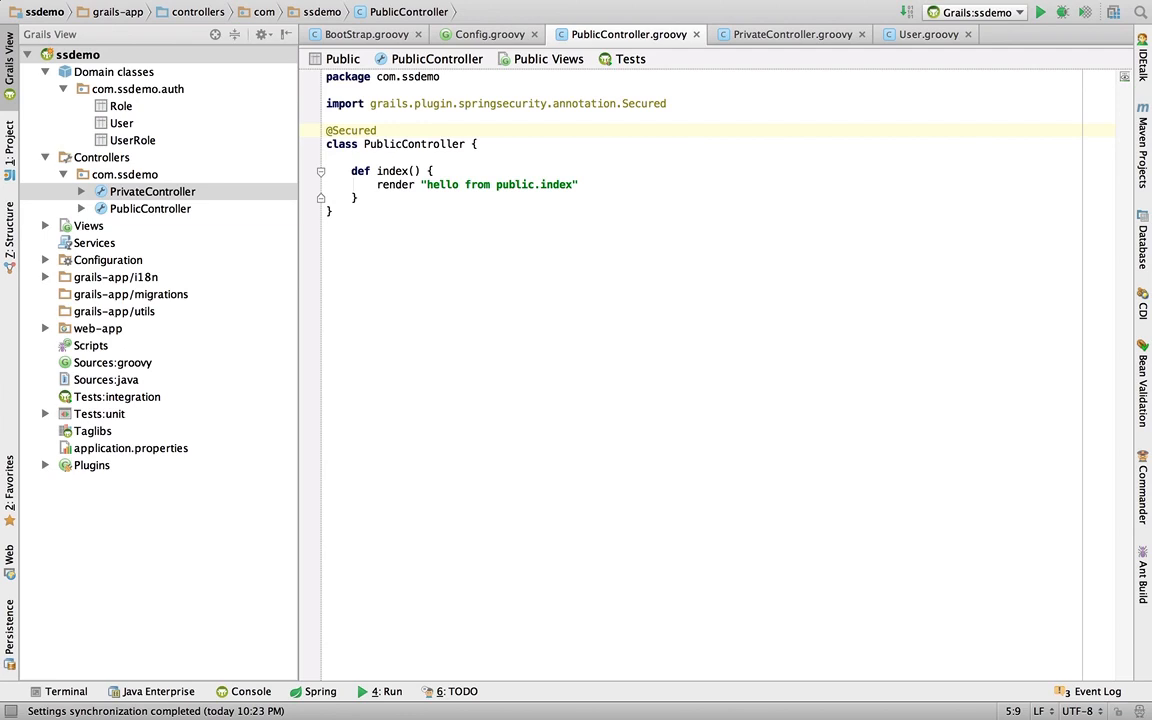
{"action": "type", "text": "("}
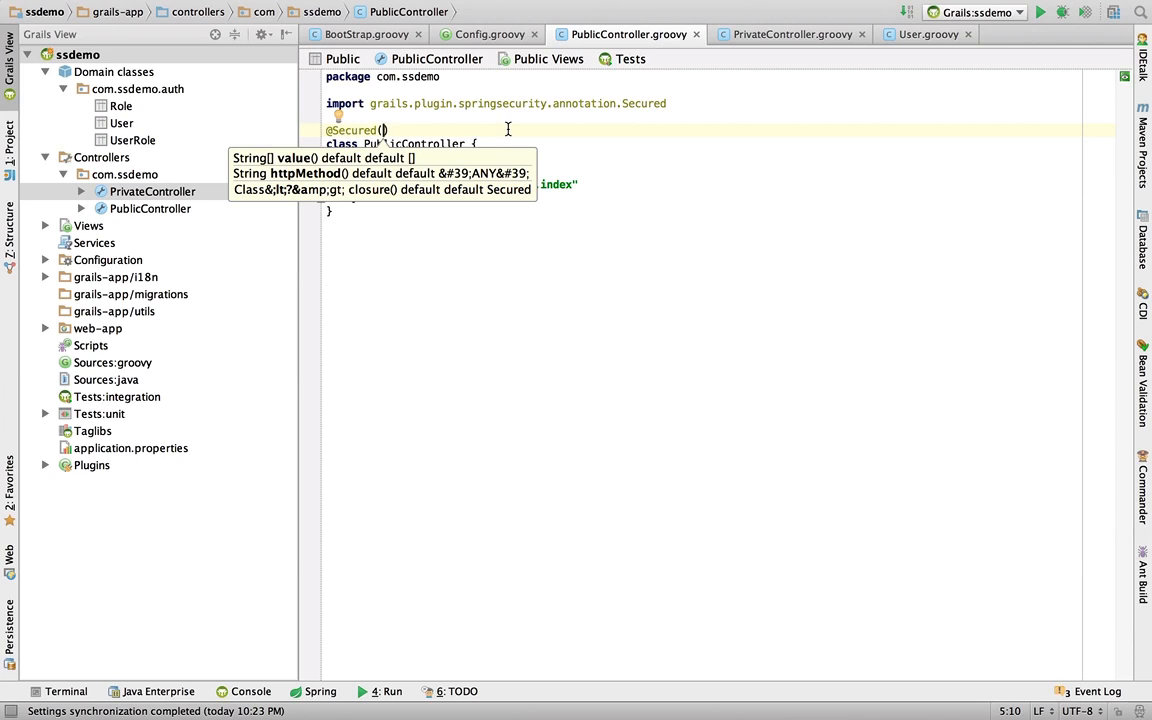
{"action": "type", "text": "['"}
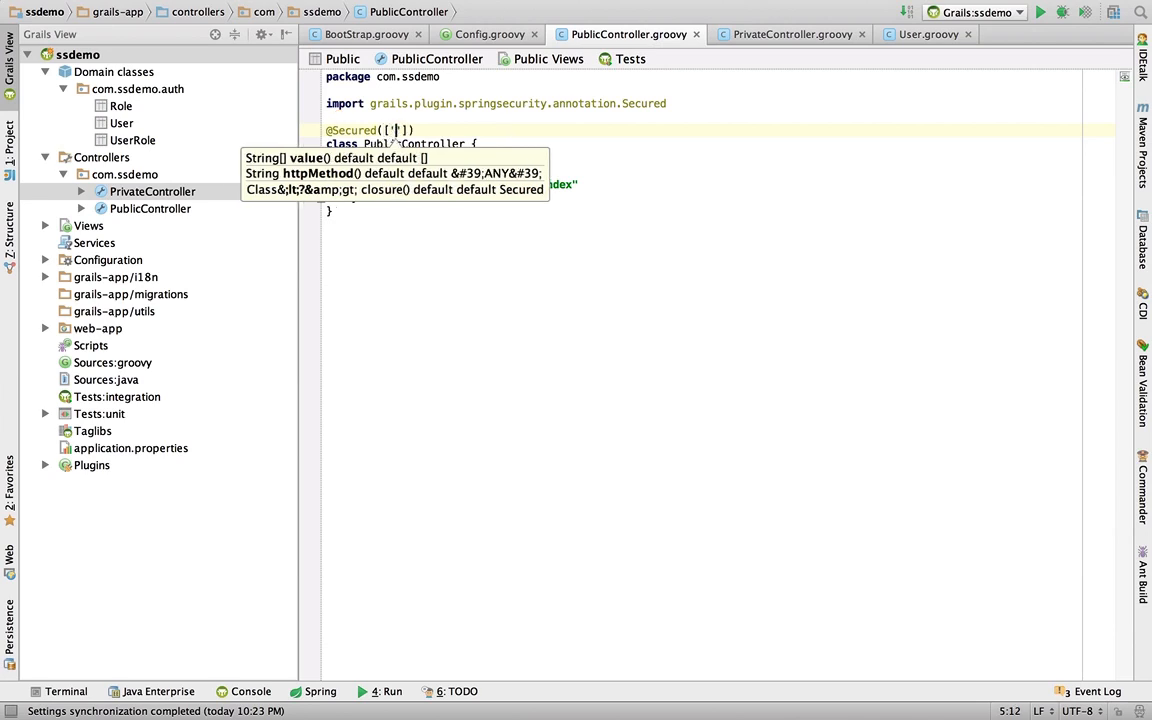
{"action": "type", "text": "permit"}
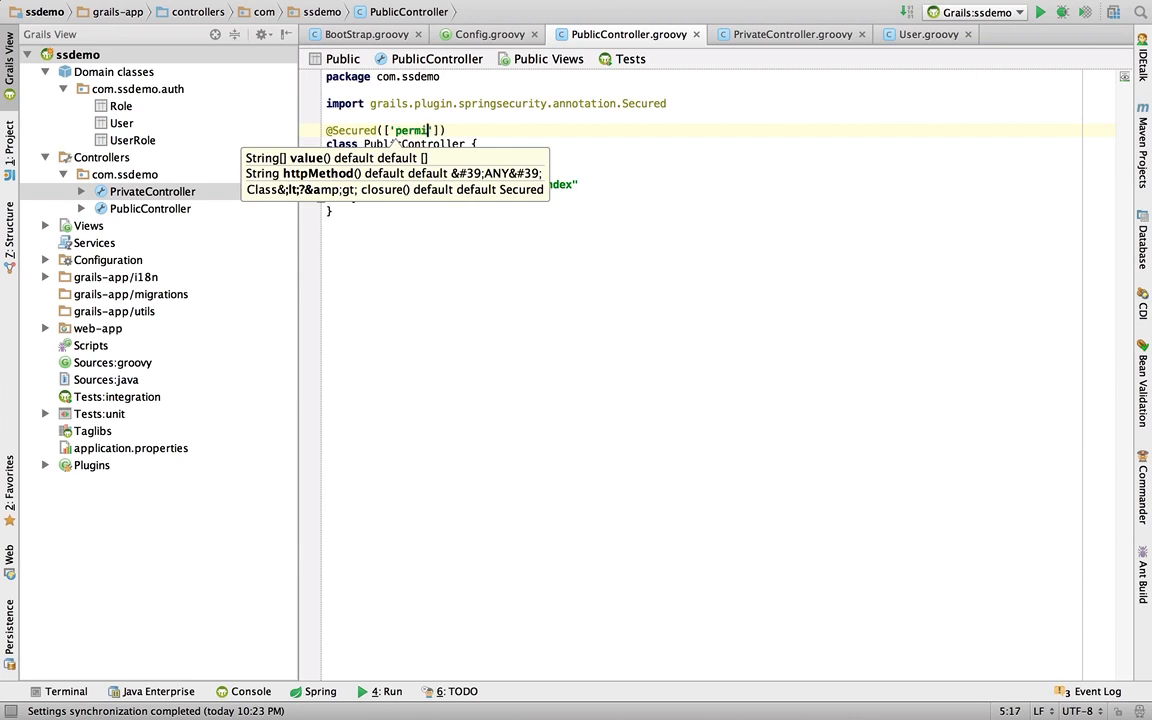
{"action": "type", "text": "All"}
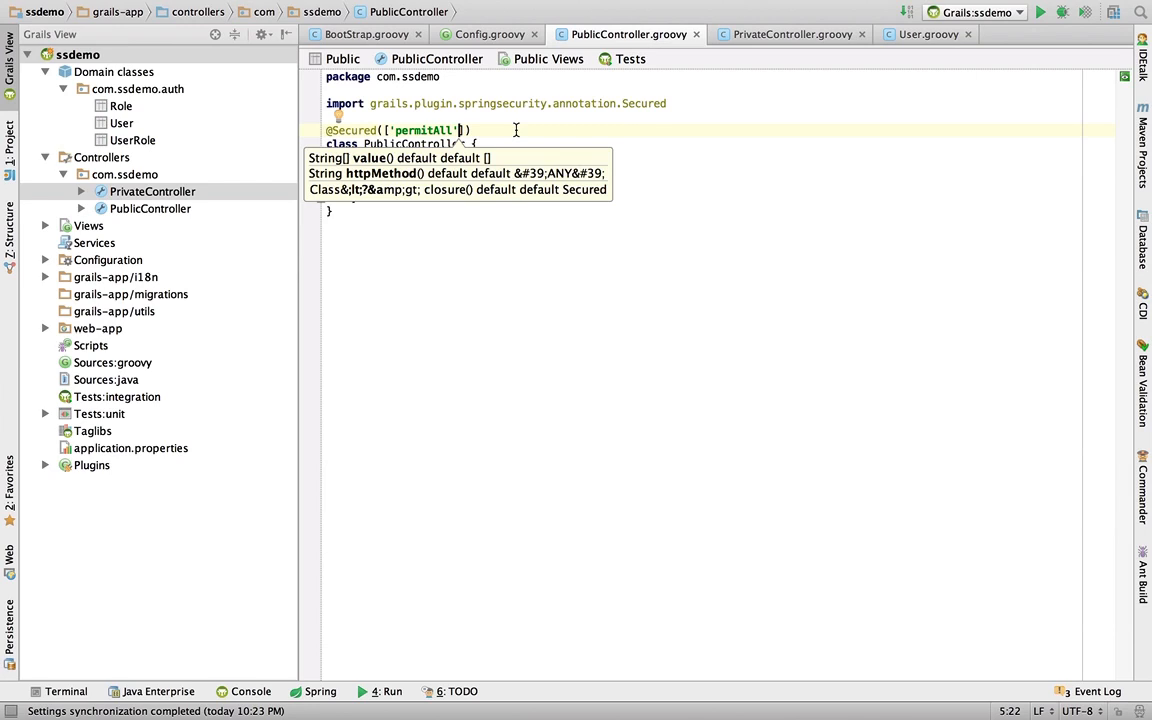
{"action": "left_click", "coordinate": [489, 34]}
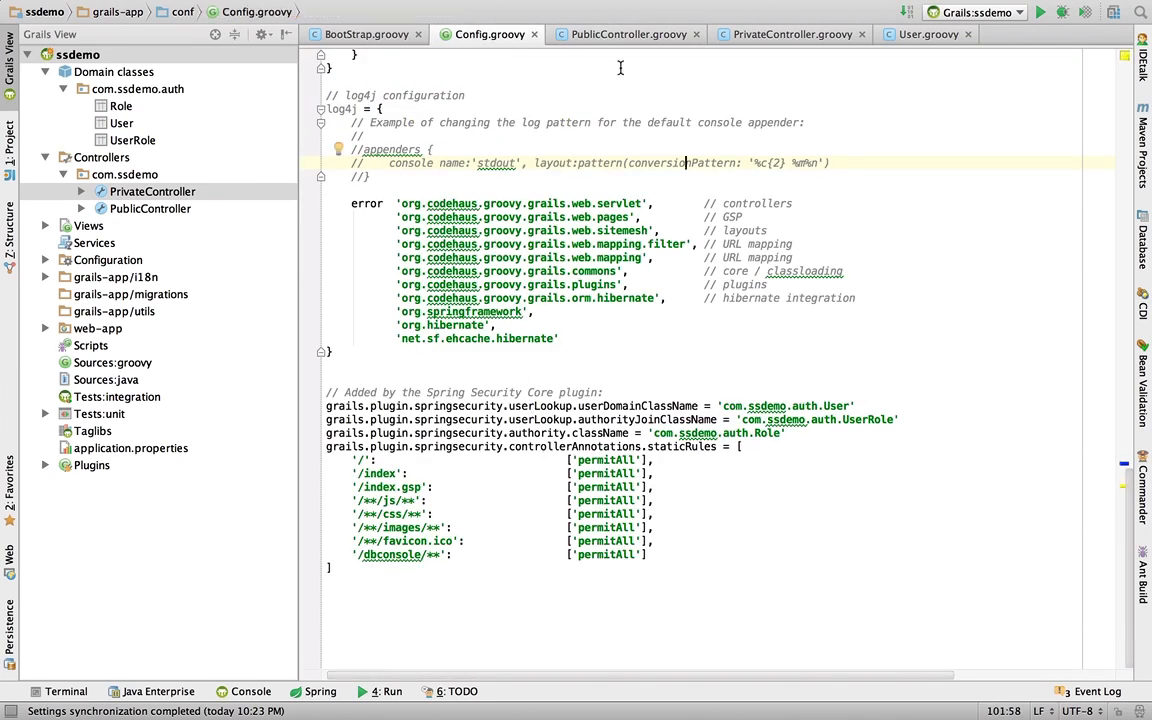
{"action": "left_click", "coordinate": [624, 34]}
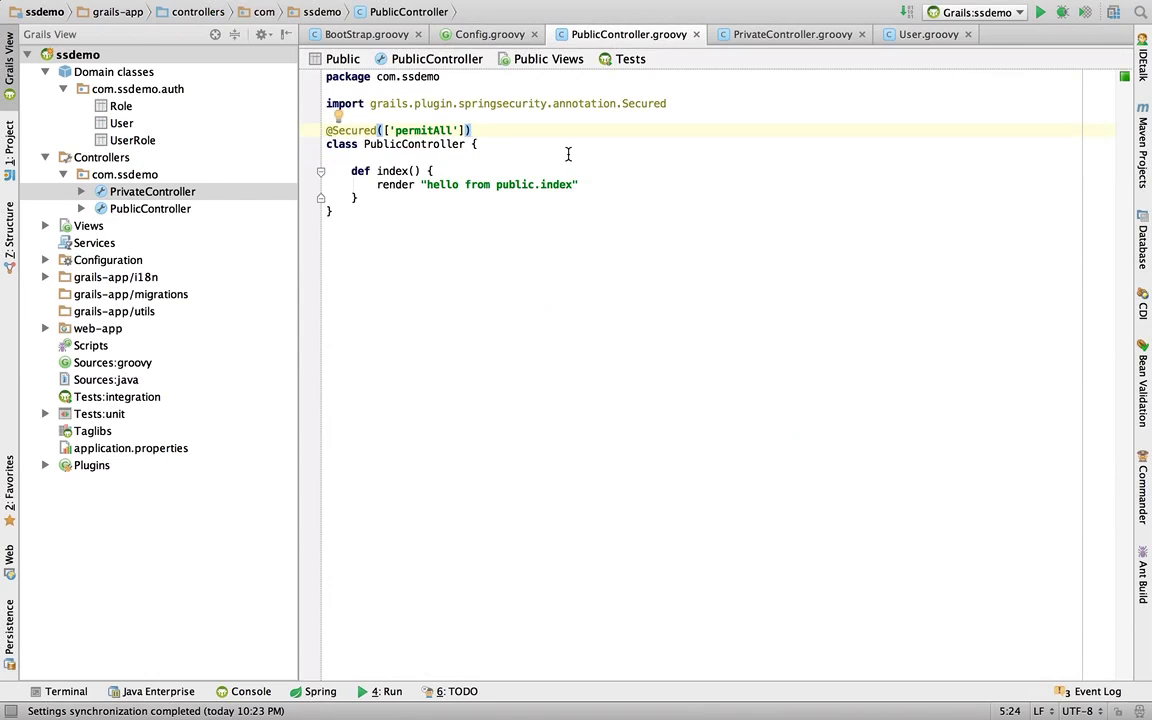
{"action": "mouse_move", "coordinate": [535, 125]}
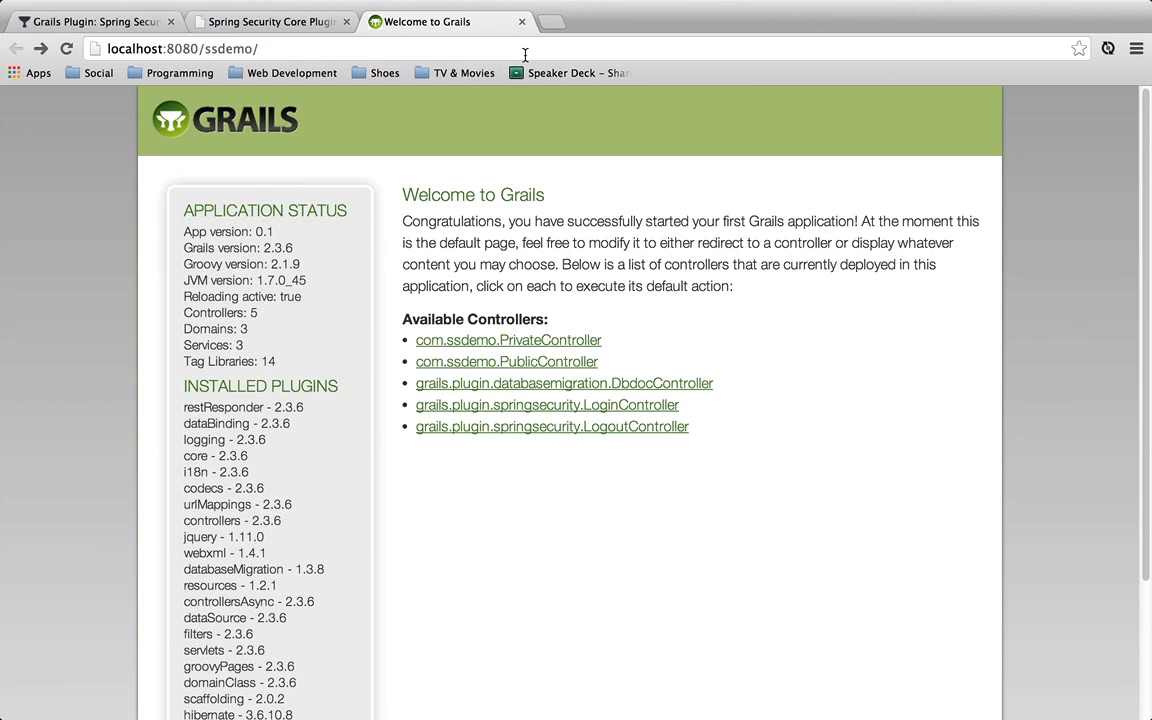
{"action": "mouse_move", "coordinate": [529, 362]}
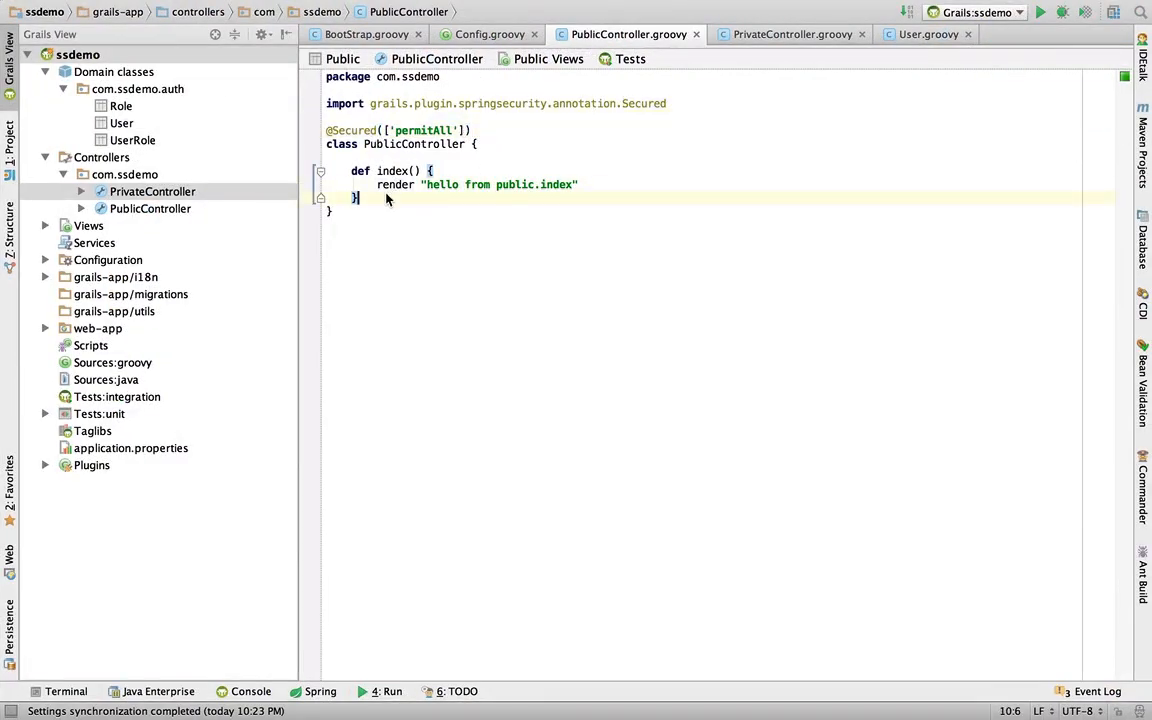
Insert an empty line after PublicController's index action.
{"action": "key", "text": "enter"}
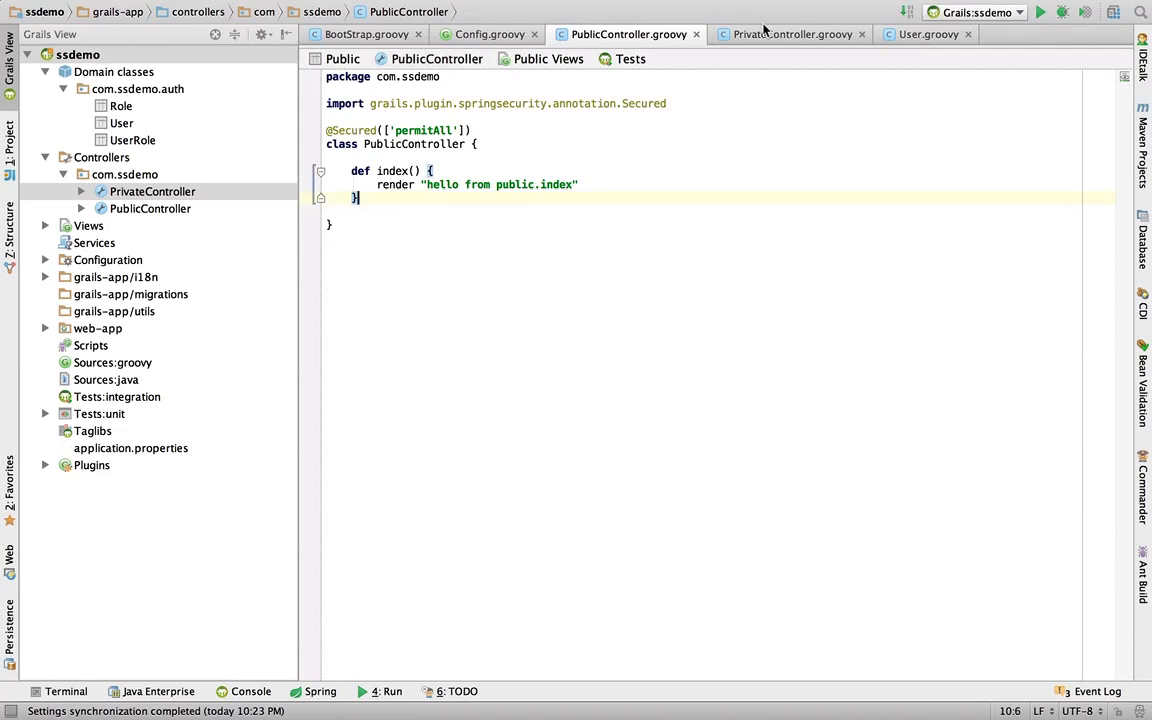
{"action": "left_click", "coordinate": [790, 34]}
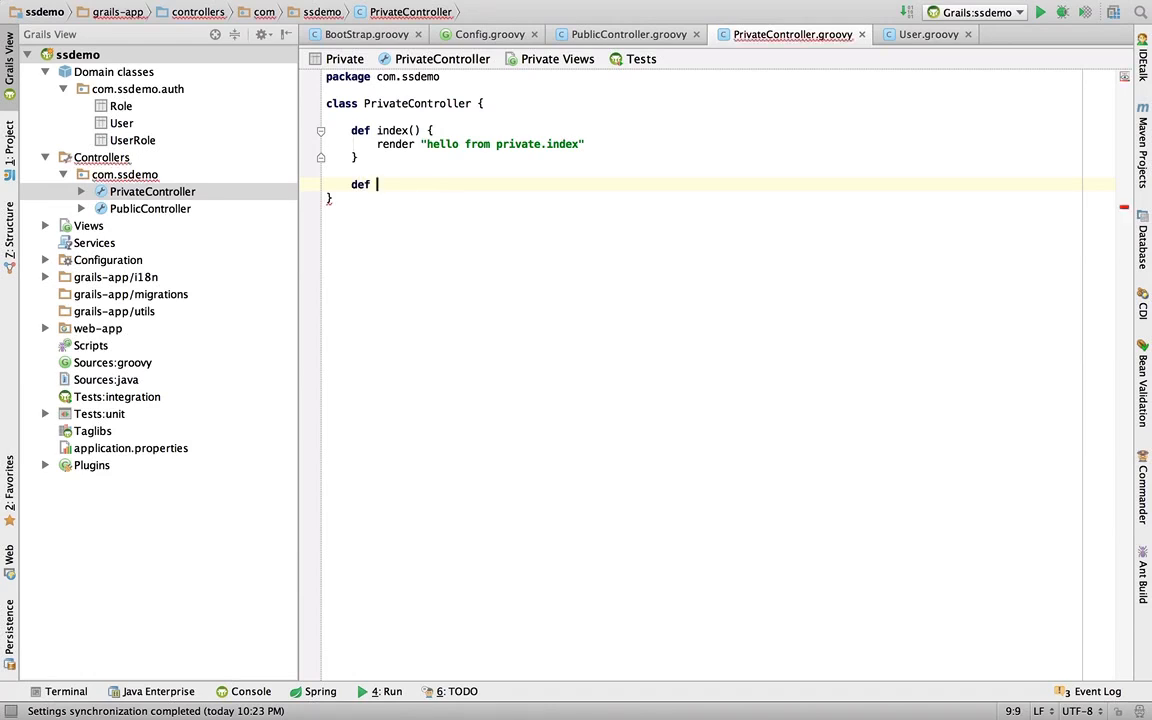
{"action": "type", "text": "publicFor"}
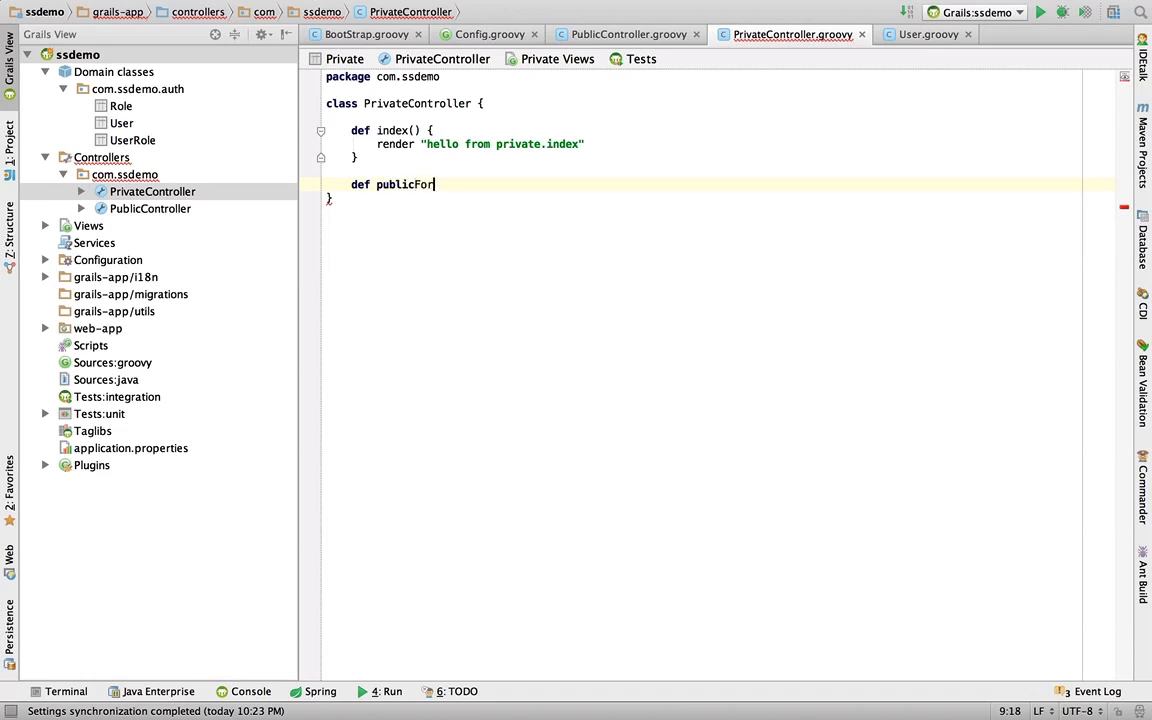
{"action": "type", "text": "Whatever"}
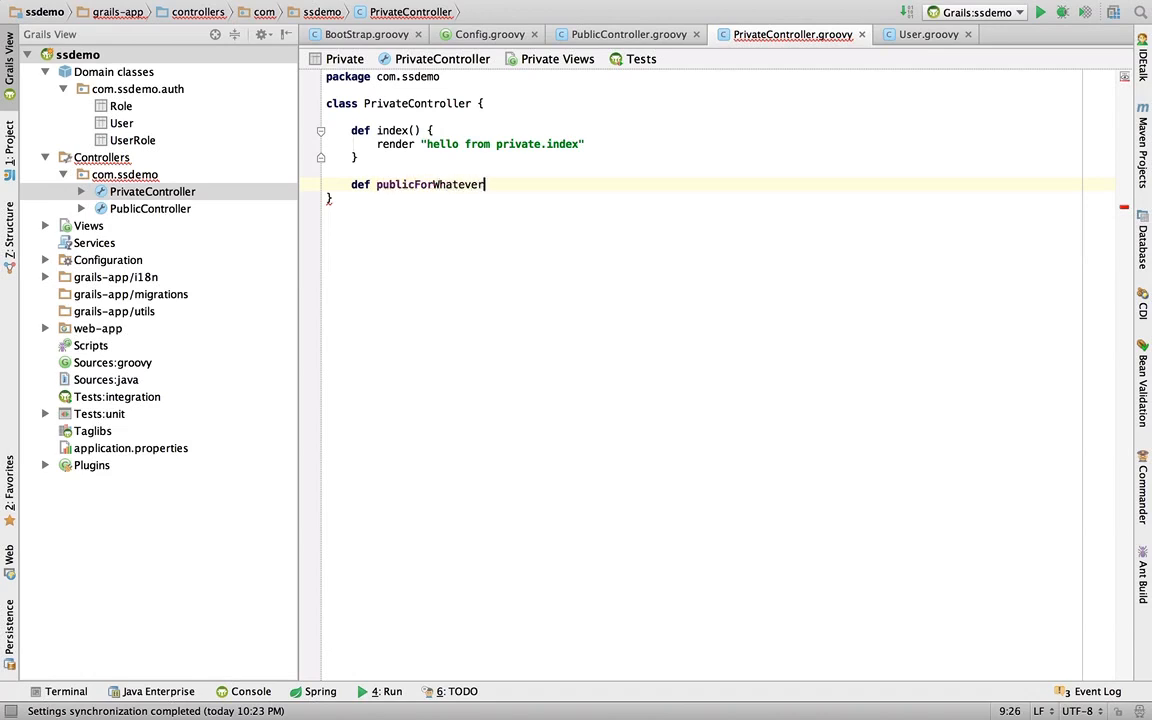
{"action": "type", "text": "Reason()"}
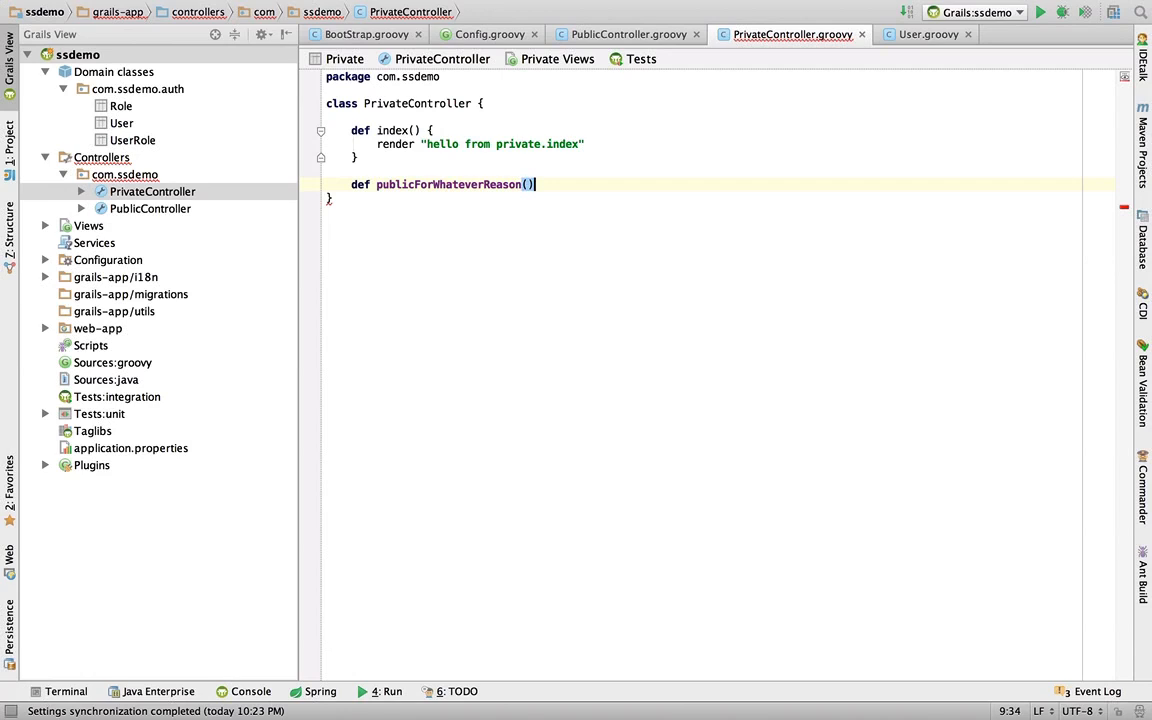
{"action": "type", "text": "{"}
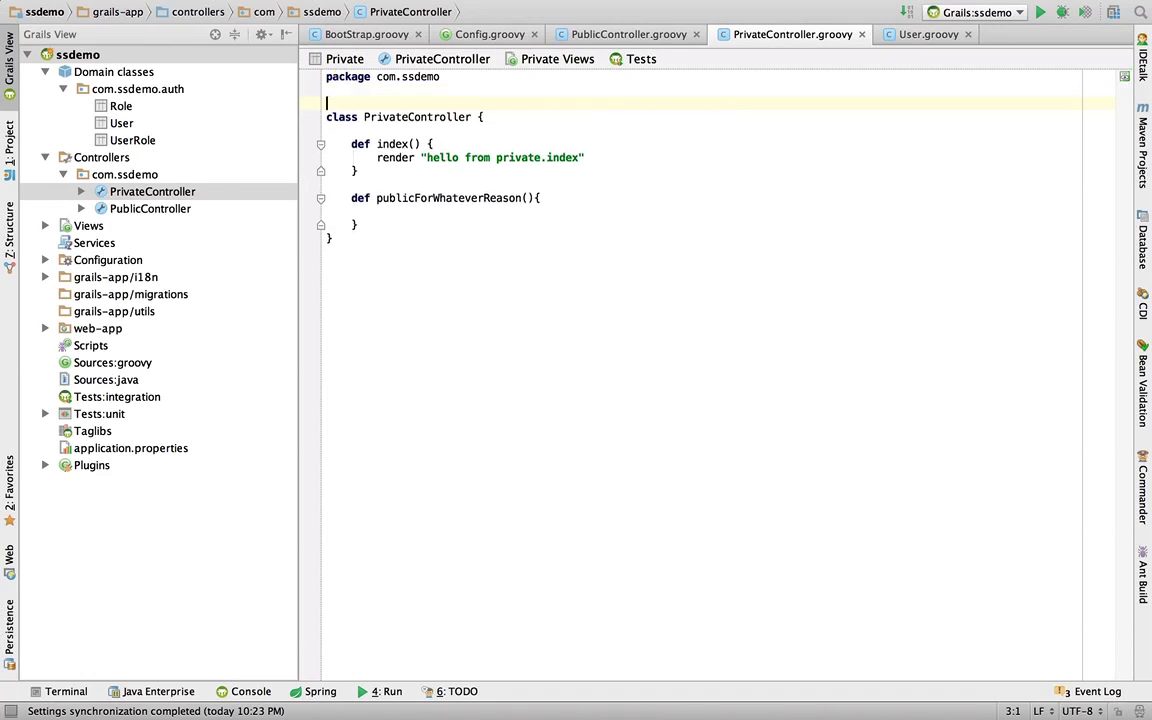
{"action": "type", "text": "@Secured"}
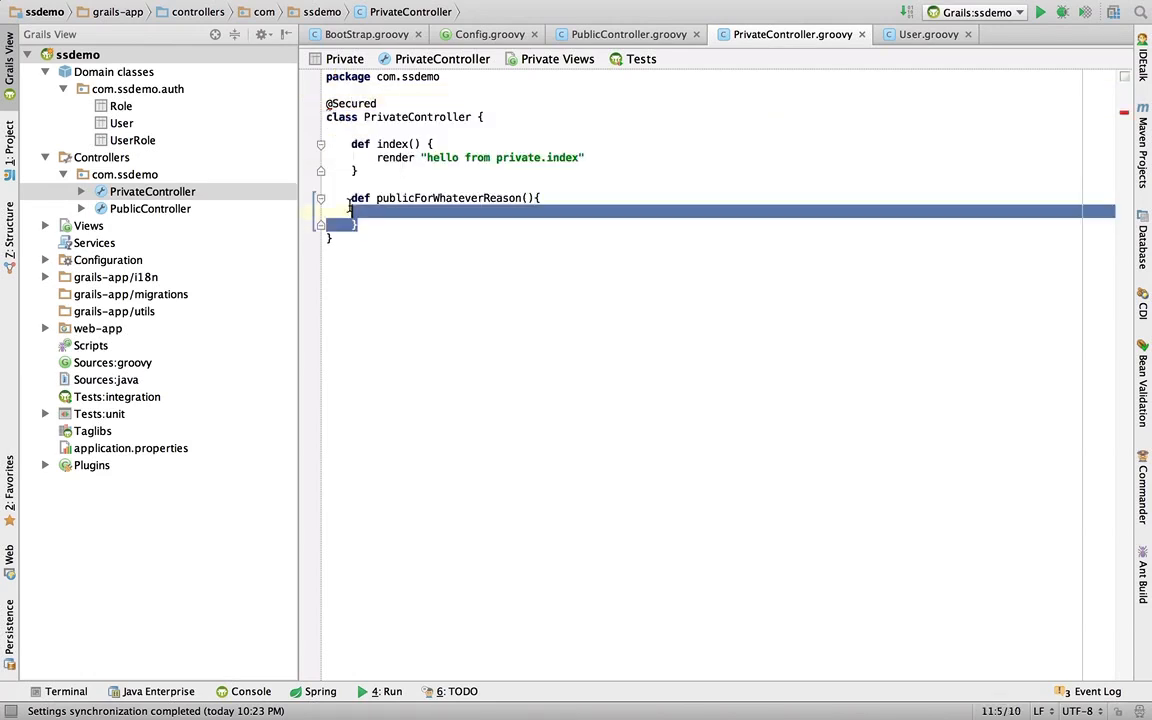
{"action": "key", "text": "Delete"}
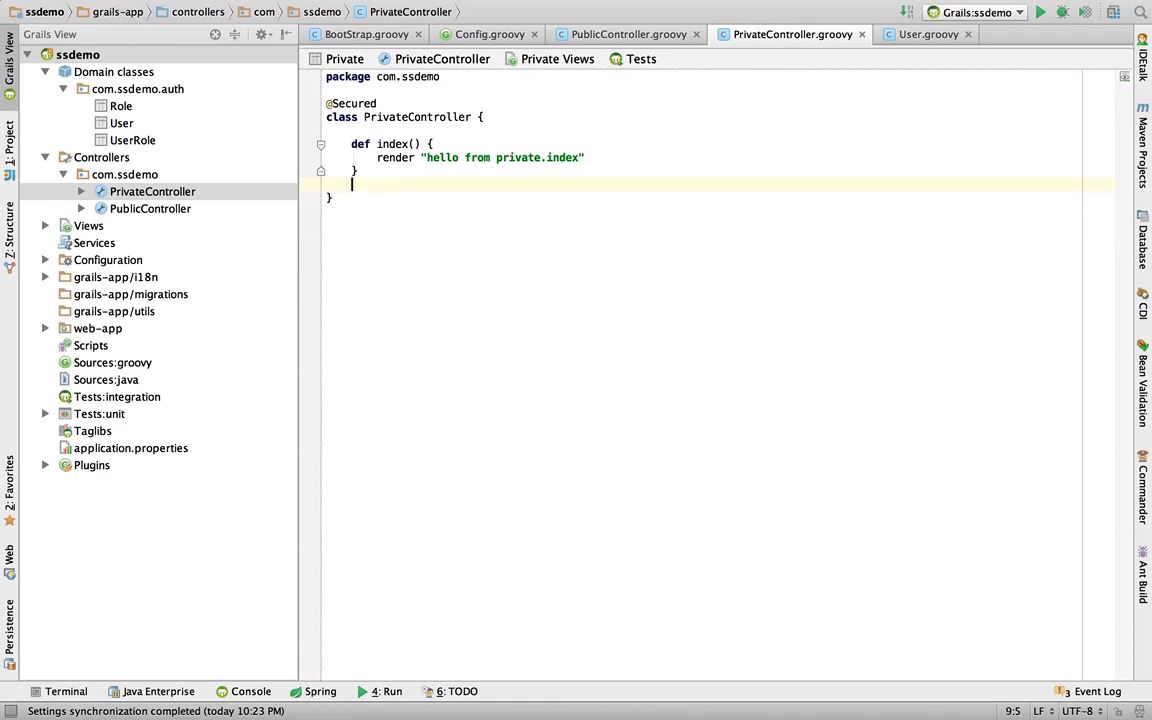
{"action": "left_click", "coordinate": [378, 103]}
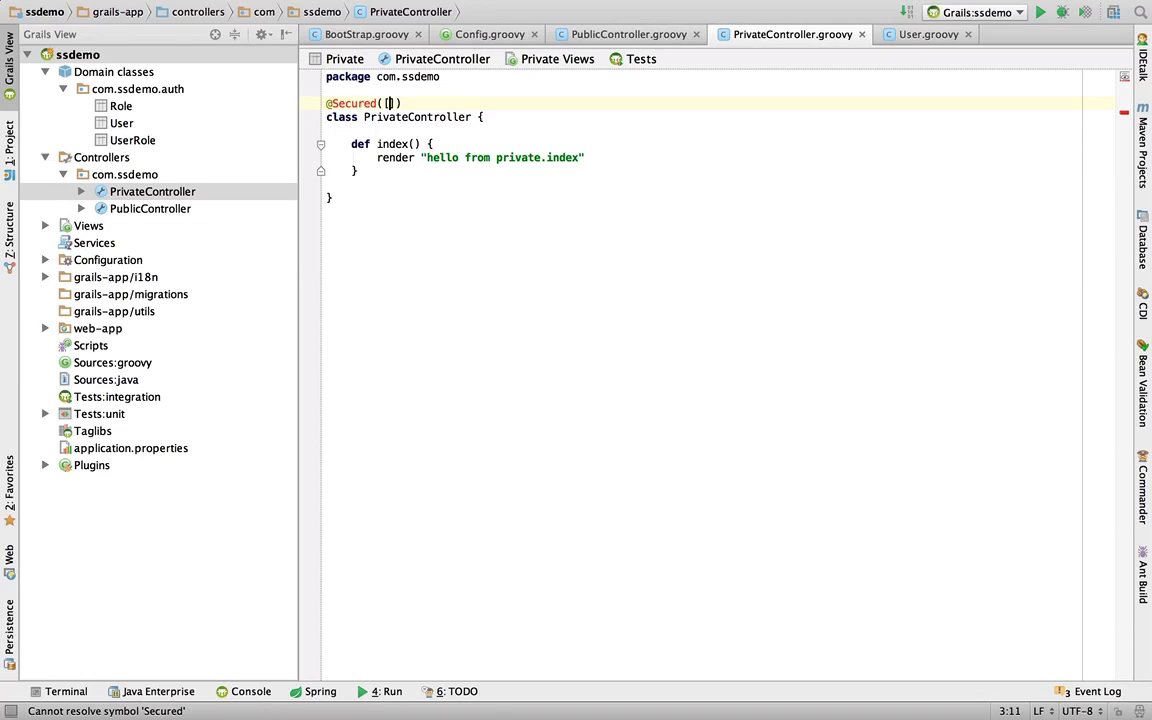
{"action": "type", "text": "'R"}
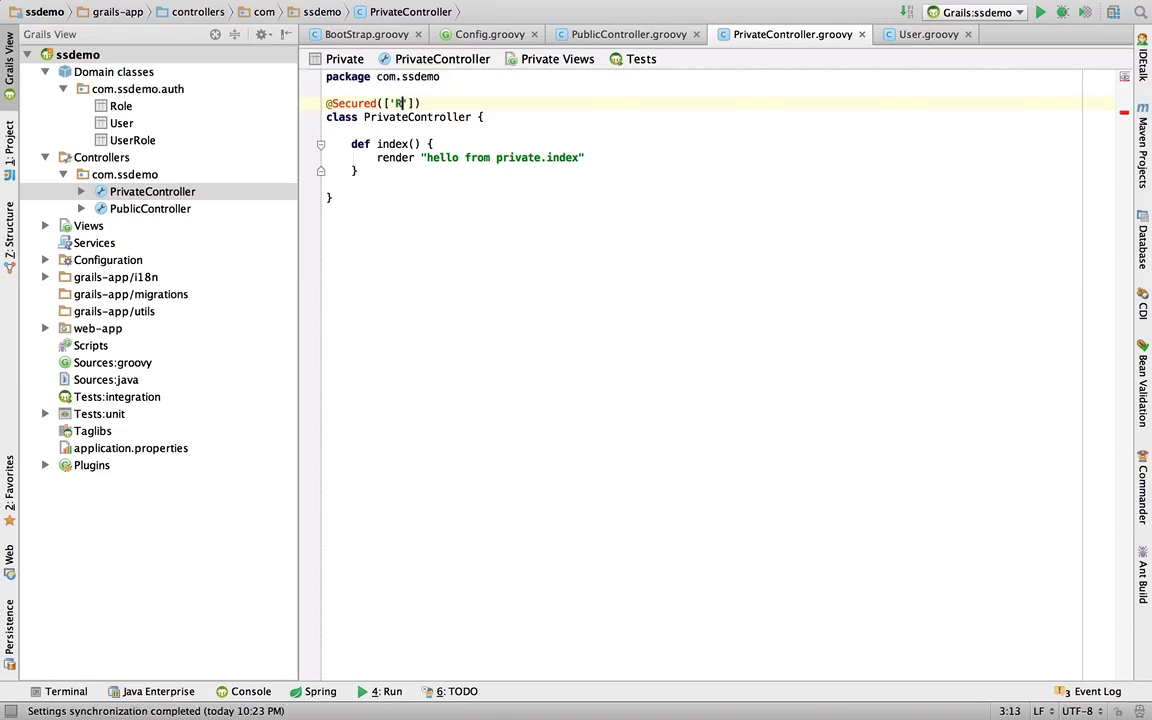
{"action": "type", "text": "OLE_ADMIN"}
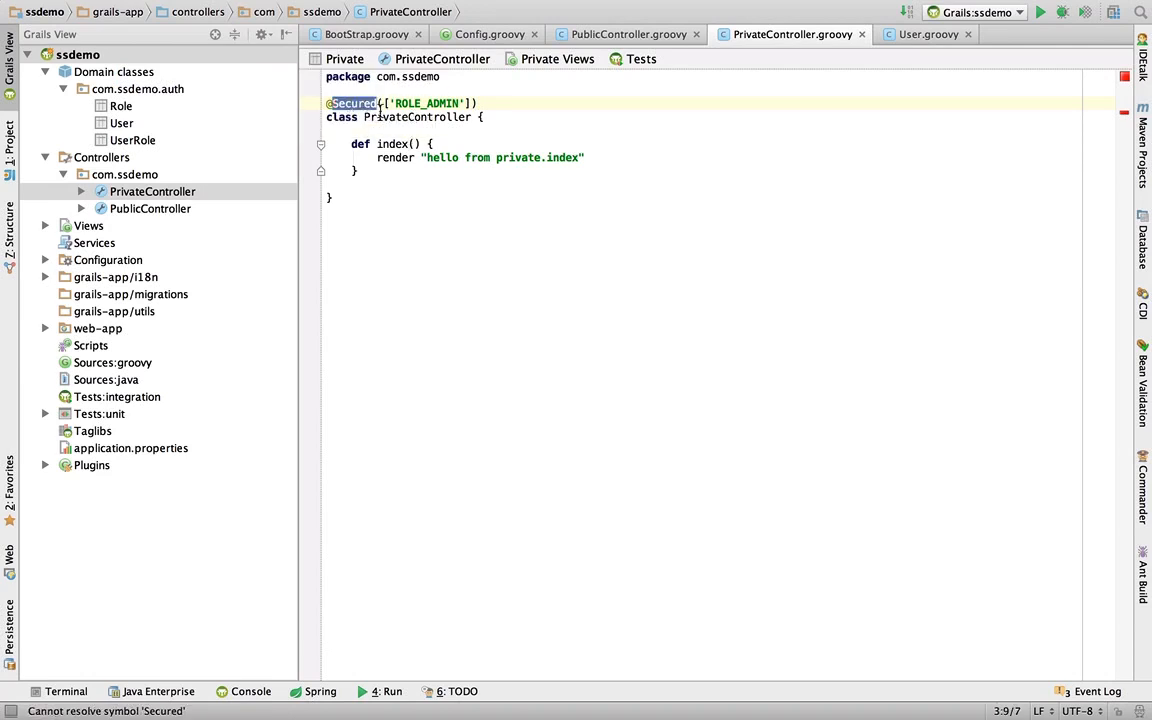
Import Secured and retype the annotation argument as (['ROLE_ADMIN']).
{"action": "left_click", "coordinate": [368, 103]}
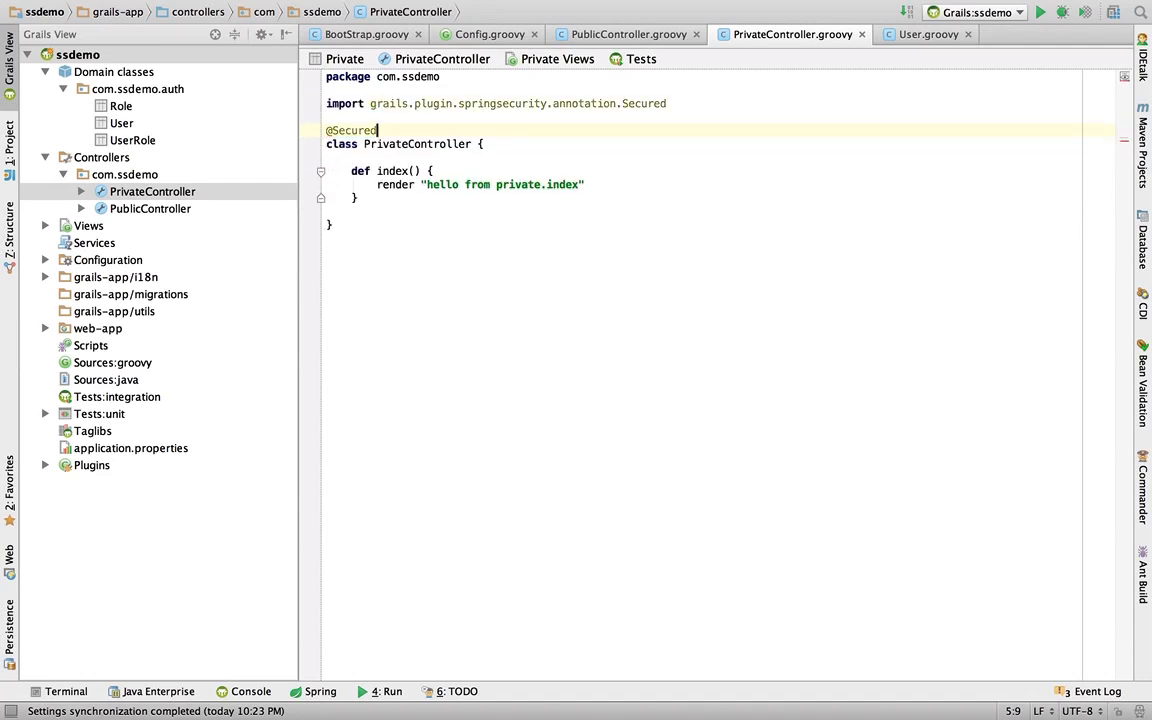
{"action": "type", "text": "(["}
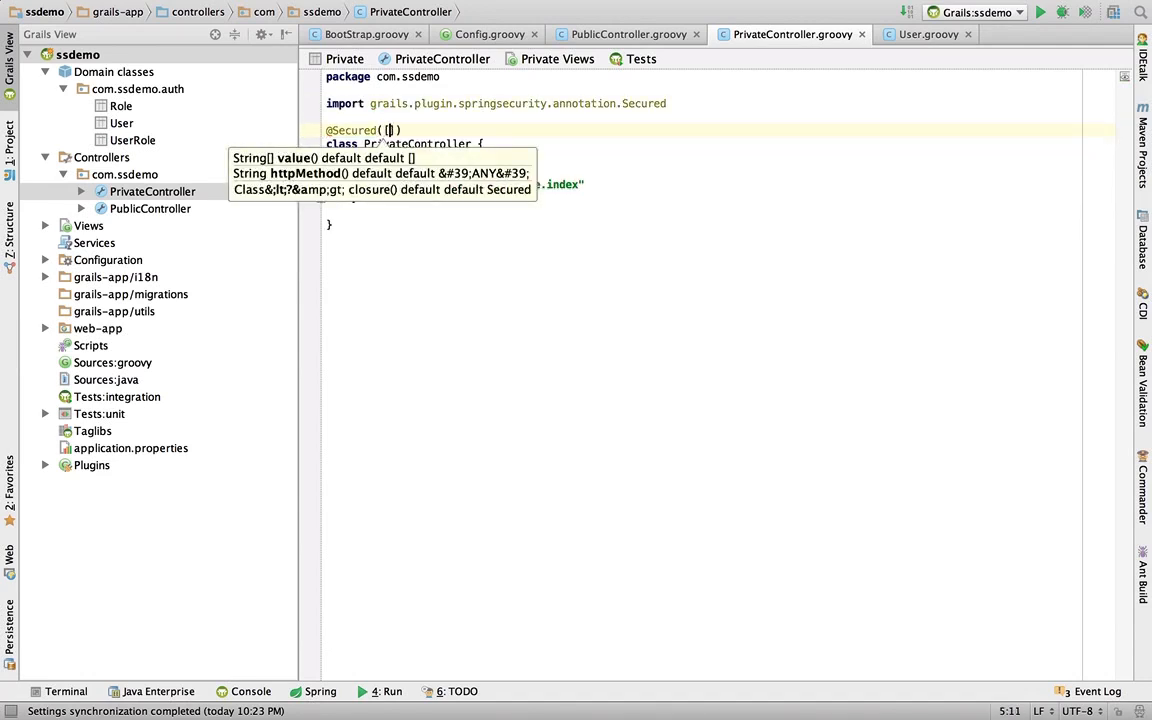
{"action": "type", "text": "'ROLE_AD"}
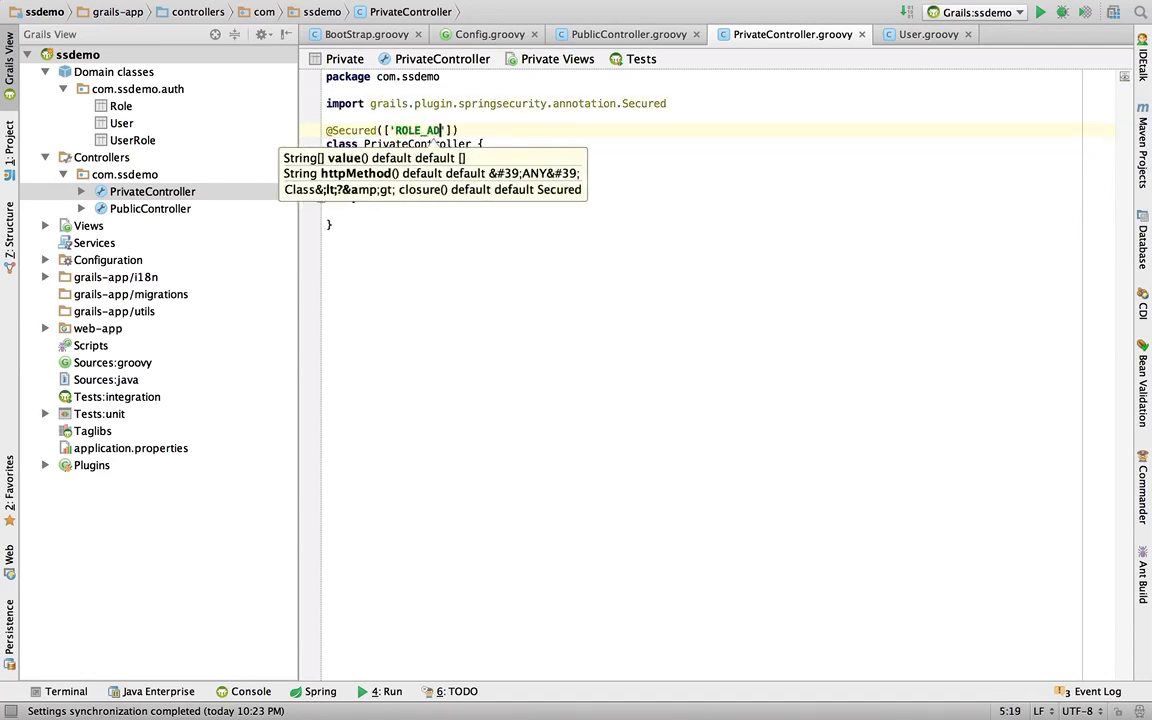
{"action": "type", "text": "MIN"}
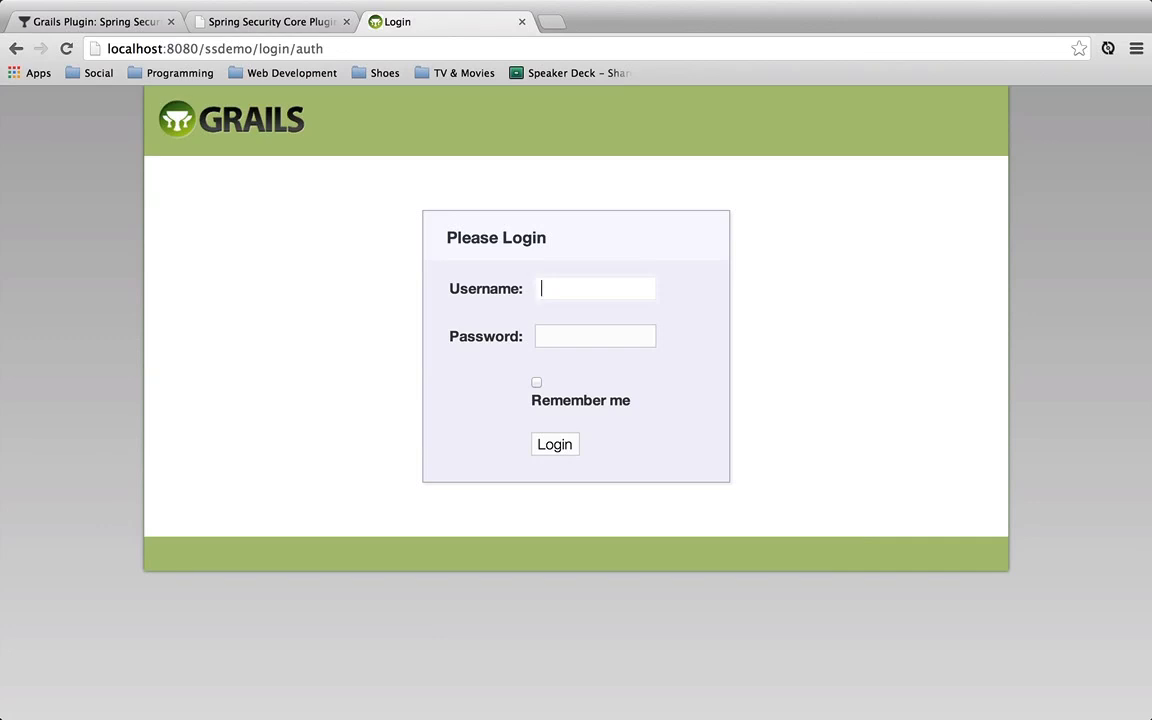
{"action": "mouse_move", "coordinate": [731, 165]}
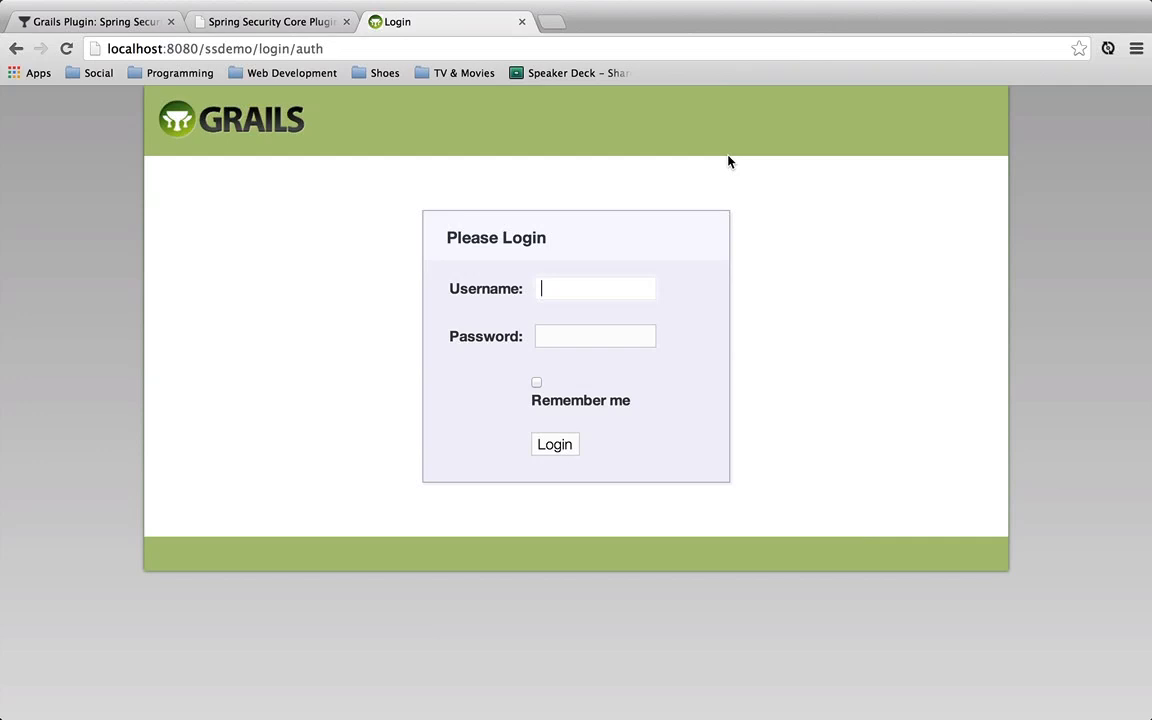
{"action": "mouse_move", "coordinate": [700, 199]}
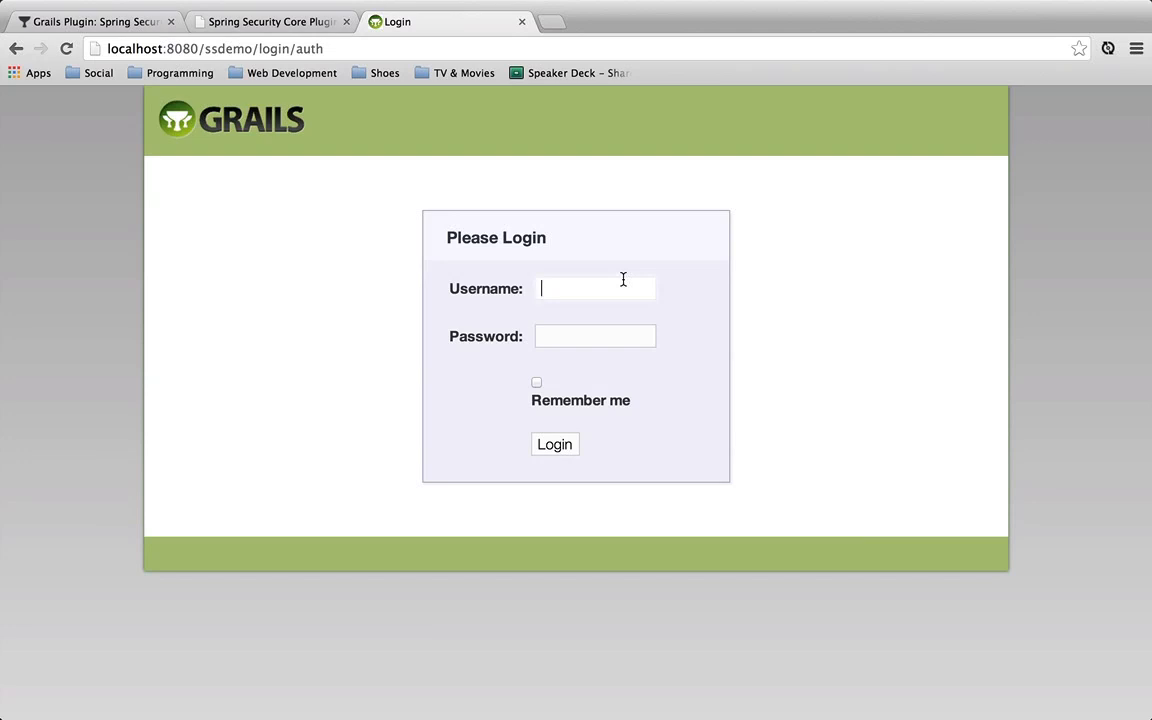
Try signing in as bogus user 'dsfsd', then start entering 'danvega@' instead.
{"action": "type", "text": "dsfsd"}
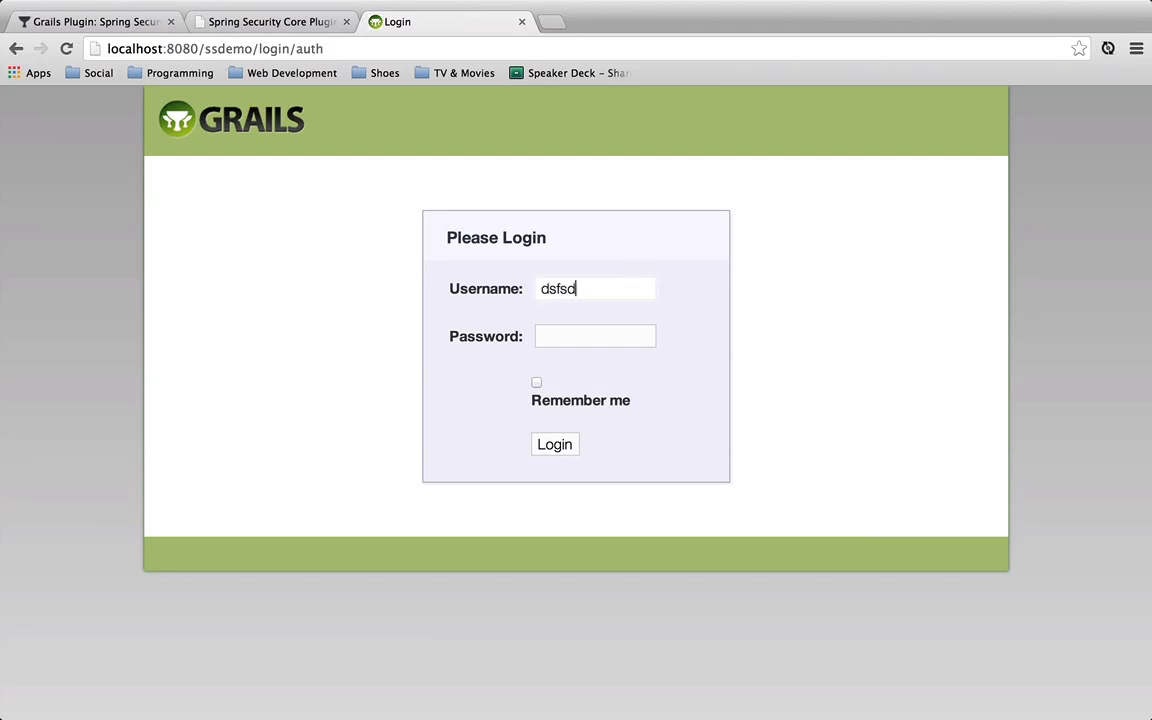
{"action": "left_click", "coordinate": [554, 444]}
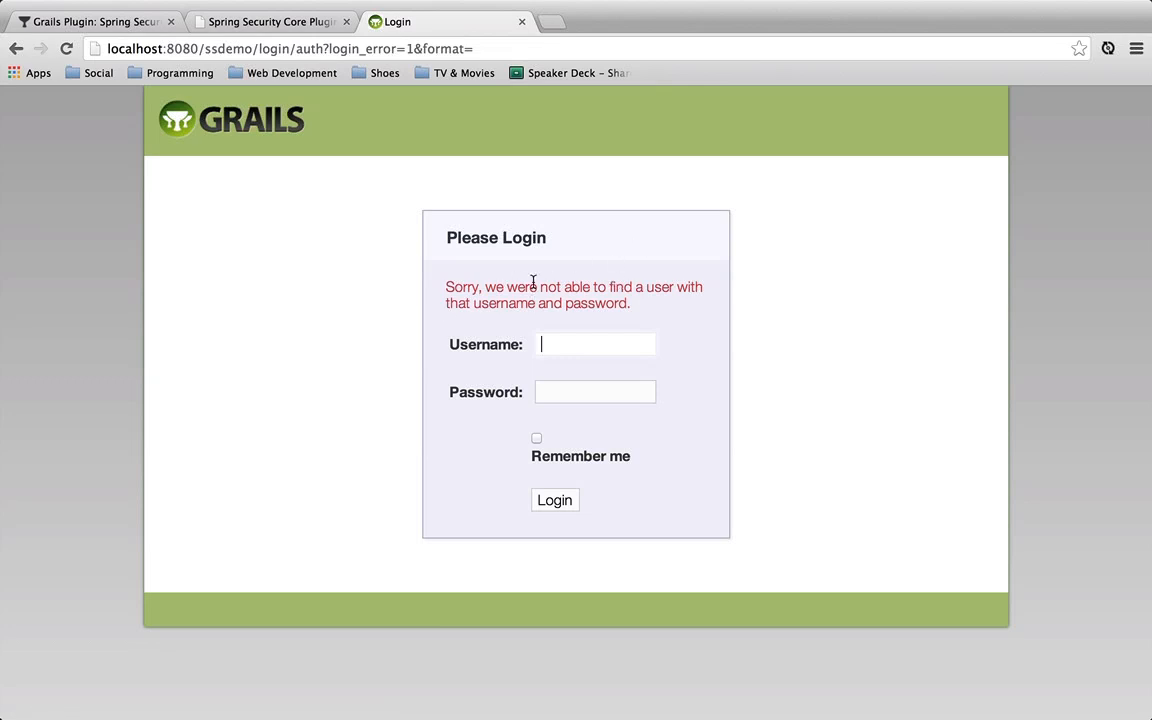
{"action": "mouse_move", "coordinate": [589, 256]}
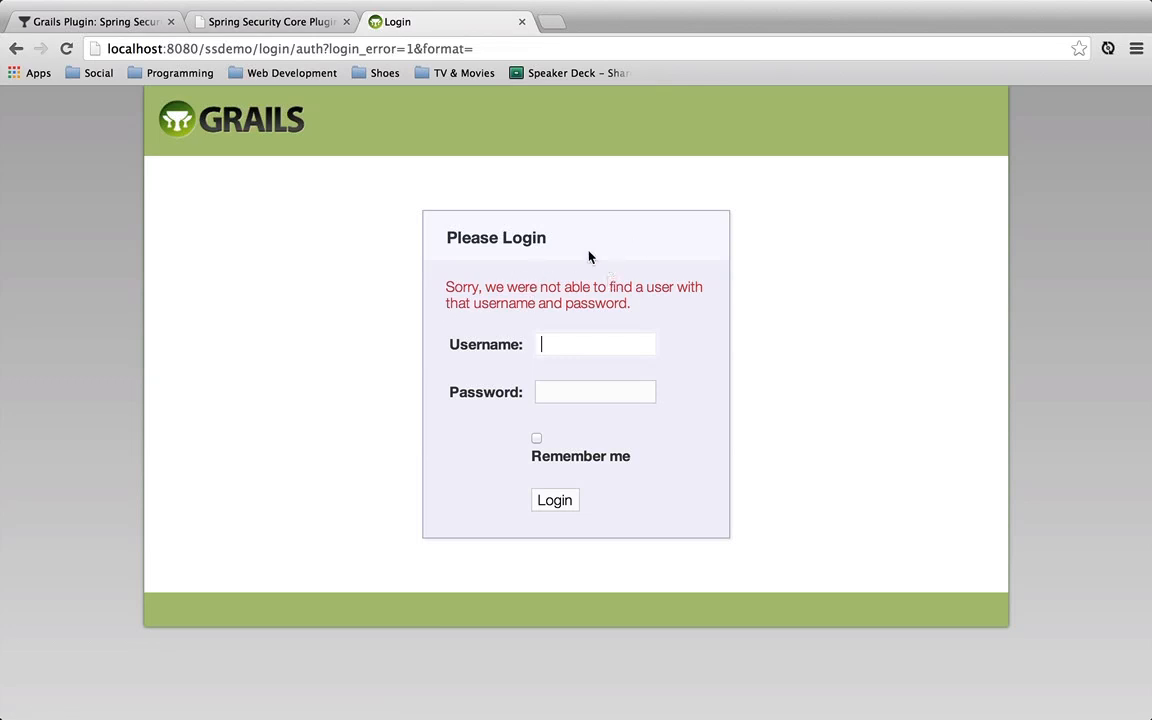
{"action": "mouse_move", "coordinate": [554, 422]}
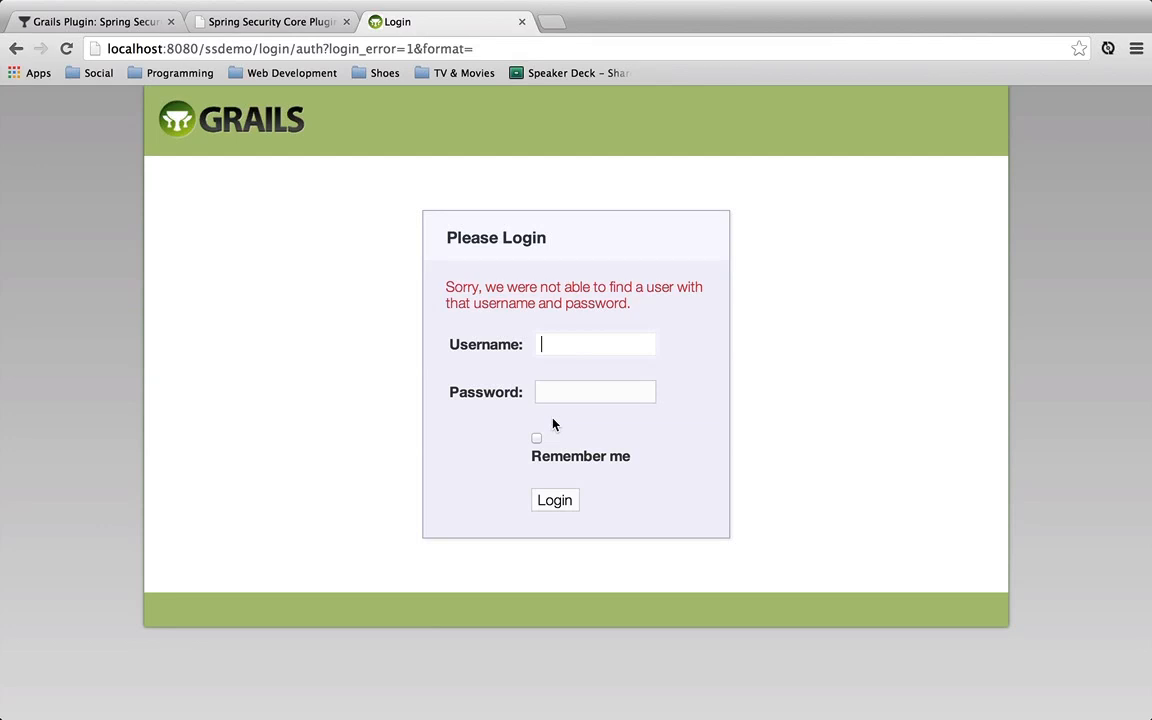
{"action": "mouse_move", "coordinate": [558, 331]}
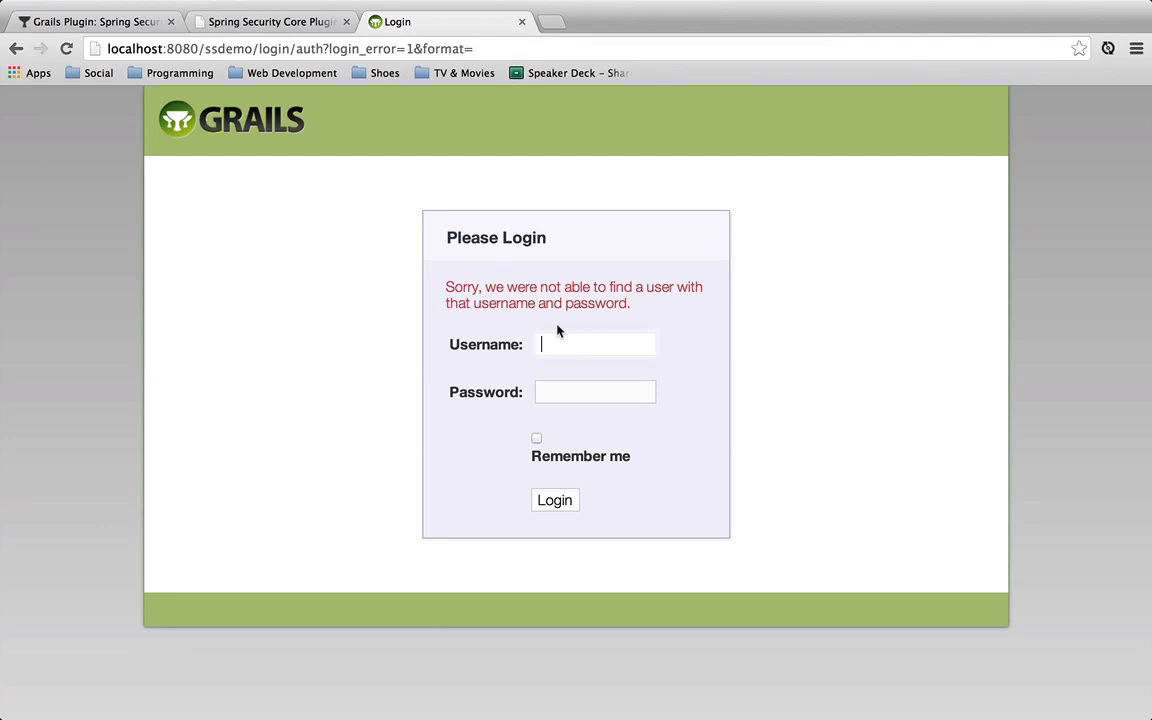
{"action": "type", "text": "danvega@"}
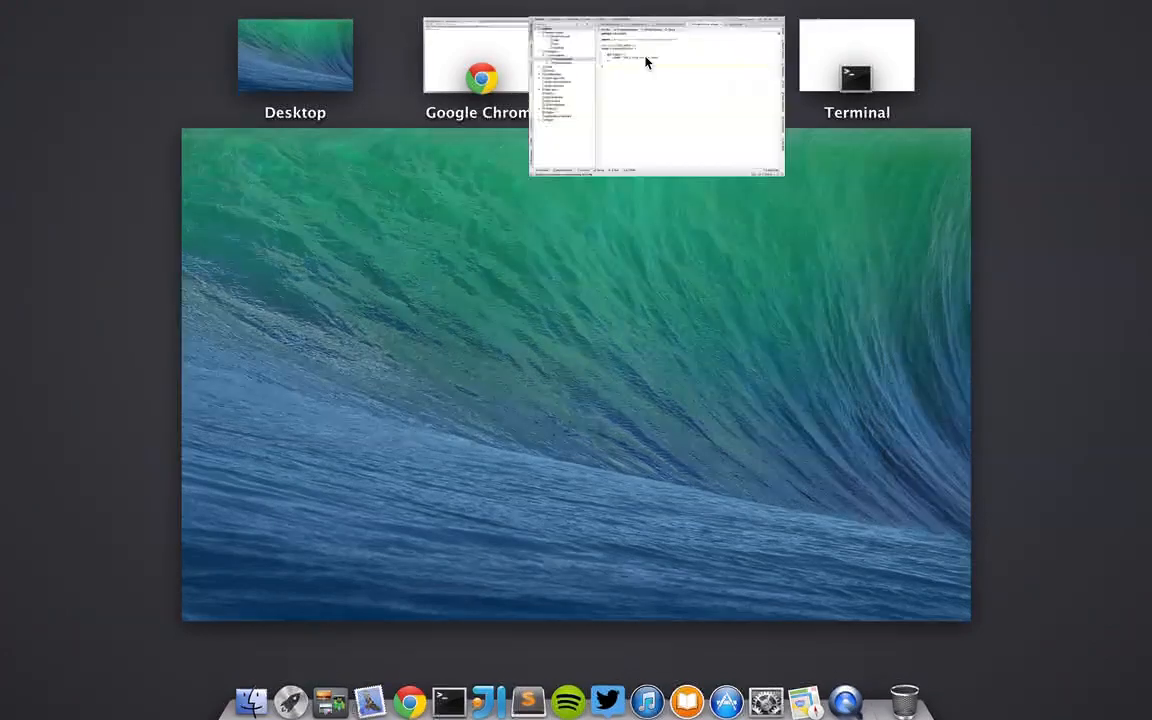
Add a new def superAdmin() action below index() in PrivateController.
{"action": "left_click", "coordinate": [655, 95]}
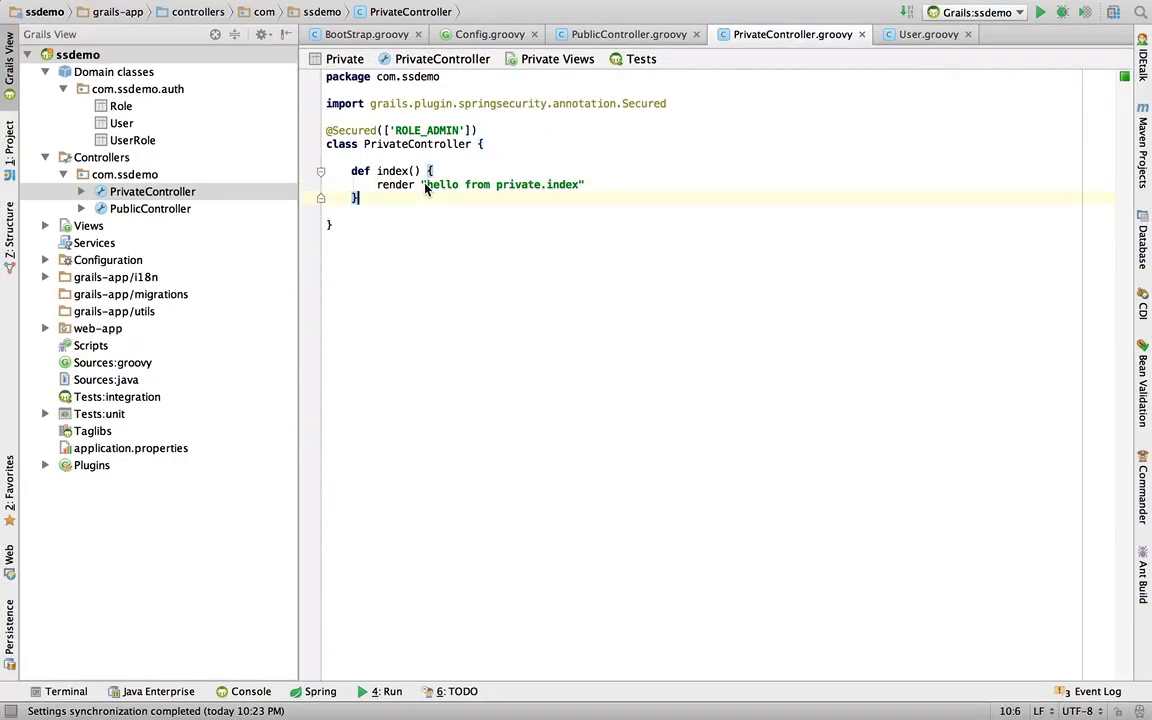
{"action": "key", "text": "enter"}
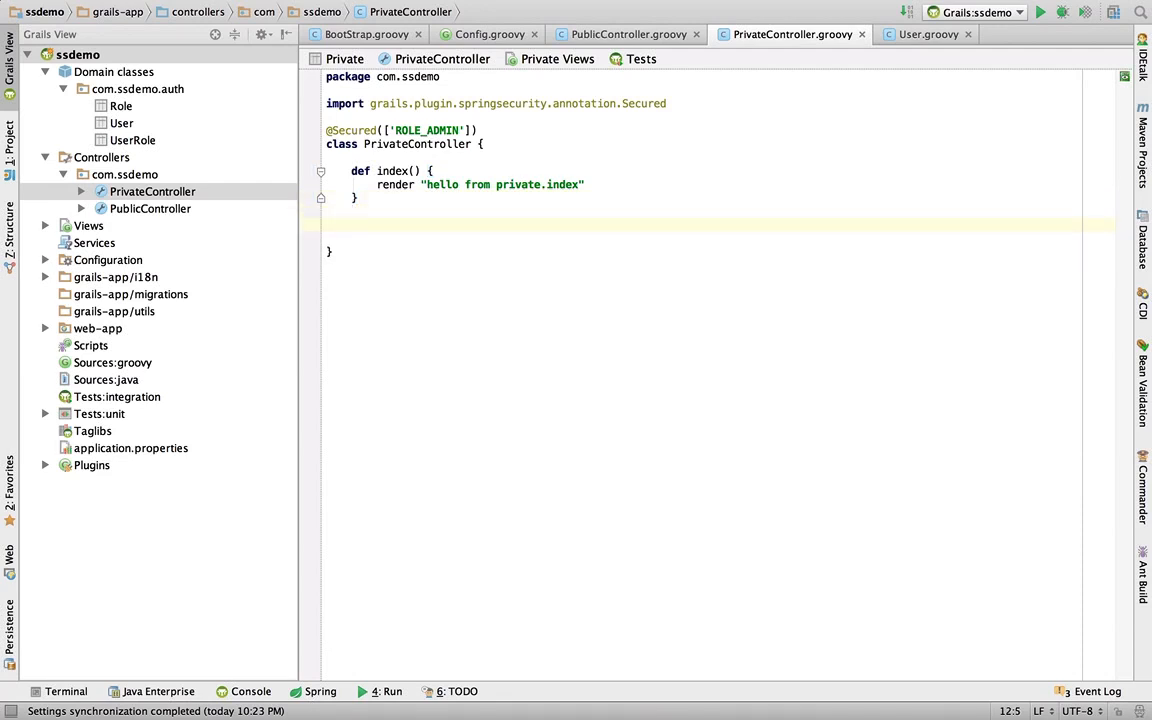
{"action": "type", "text": "def"}
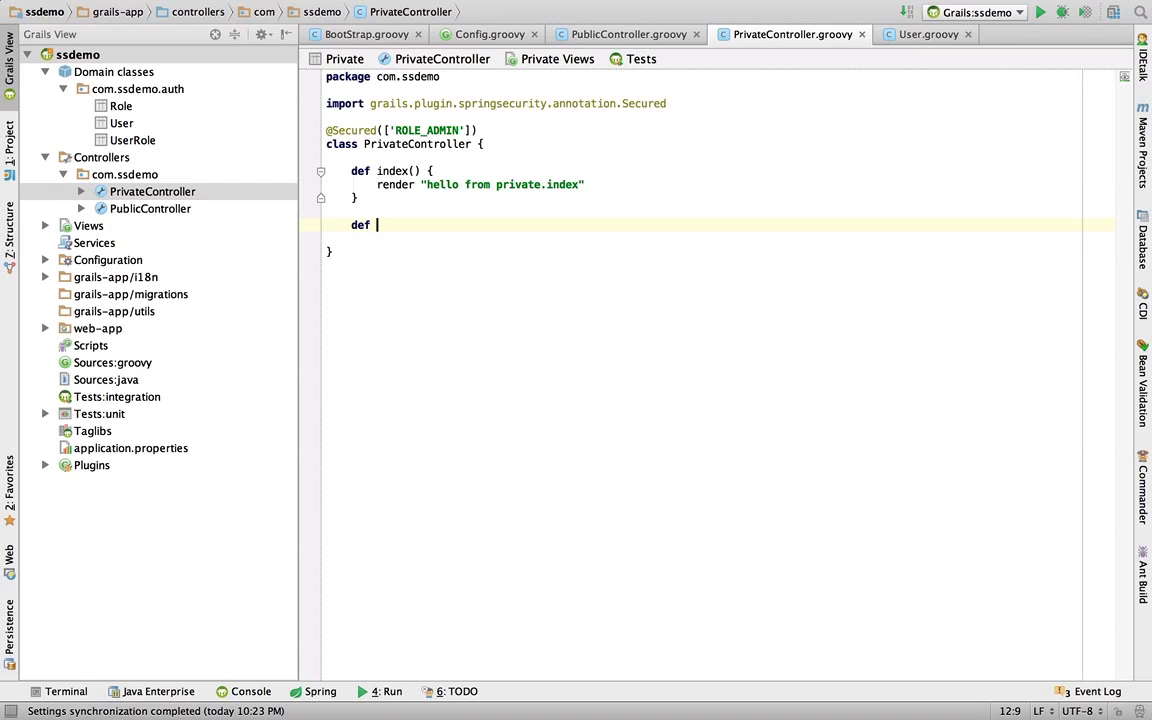
{"action": "type", "text": "superAdmin(){"}
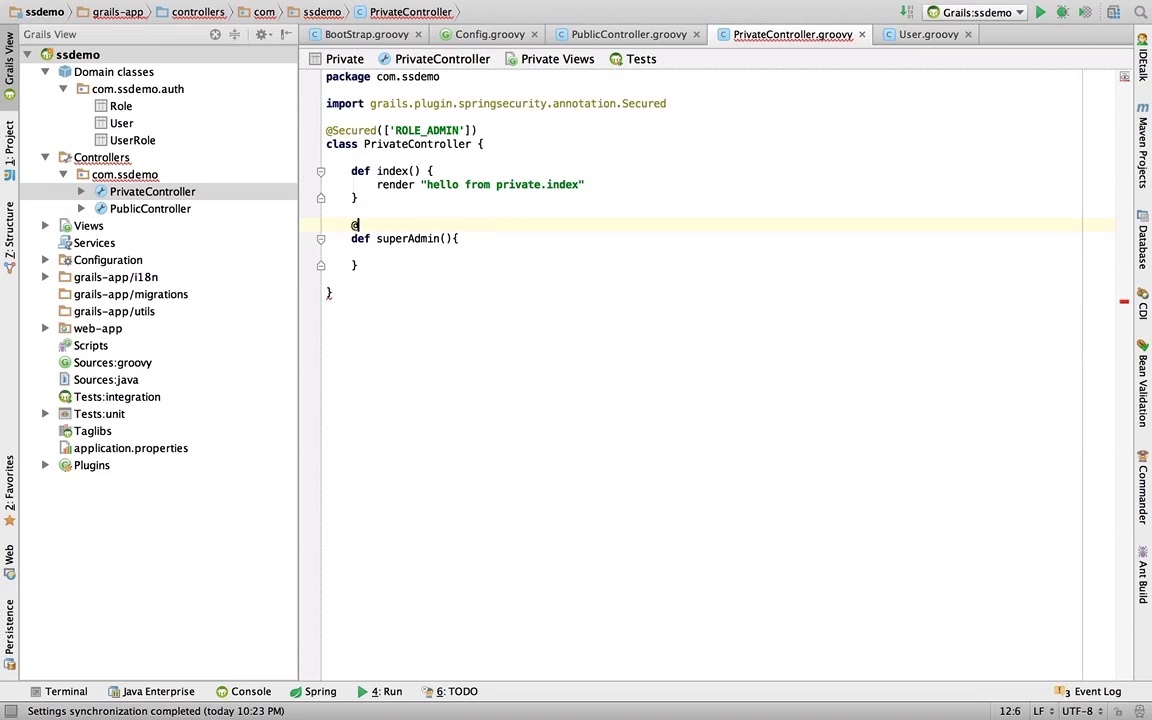
{"action": "type", "text": "Secured(["}
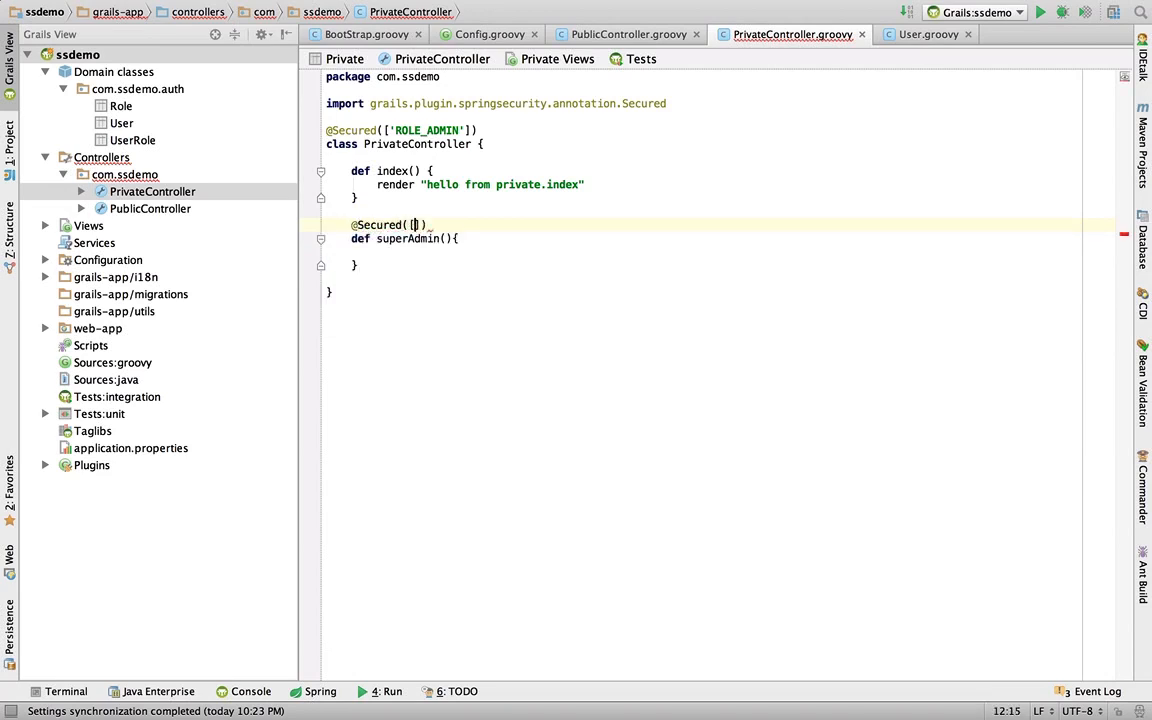
{"action": "type", "text": "'R"}
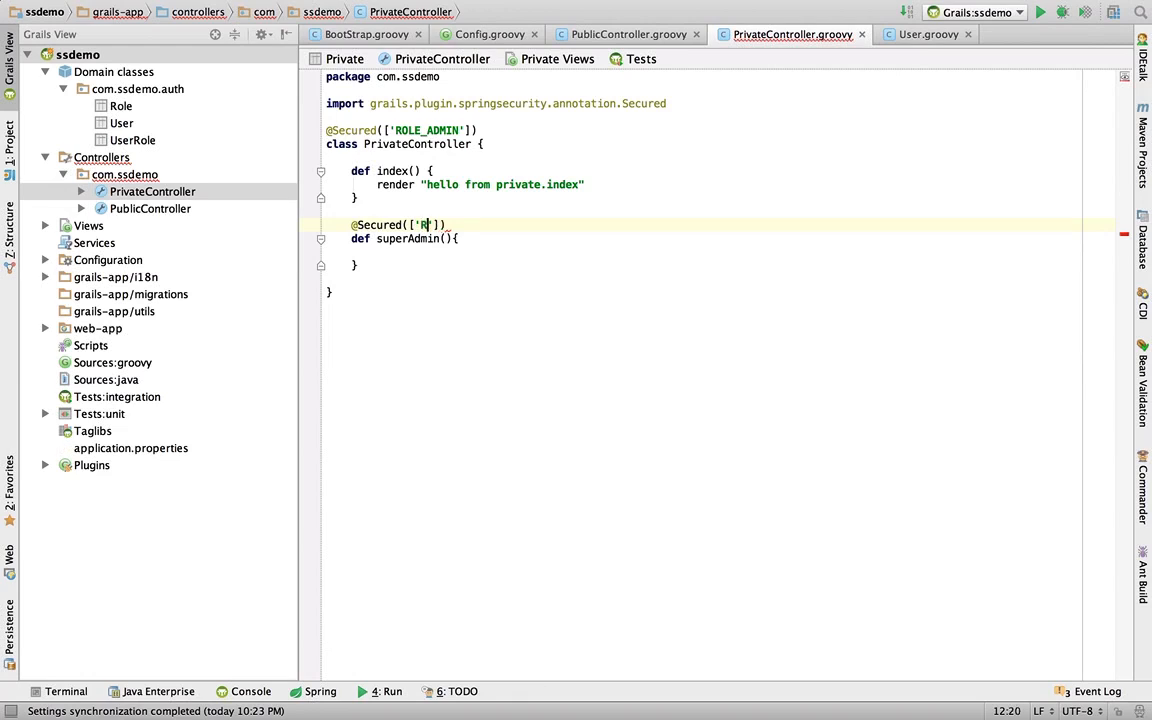
{"action": "type", "text": "OLE_SUPER"}
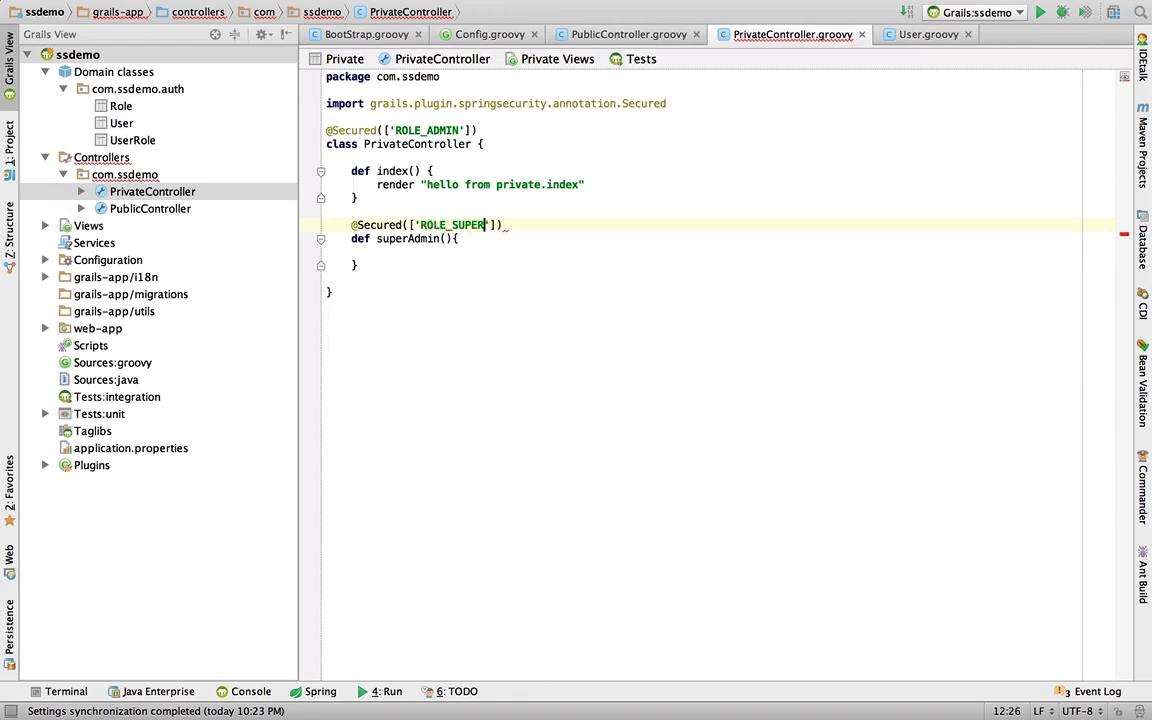
{"action": "type", "text": "ADMIN"}
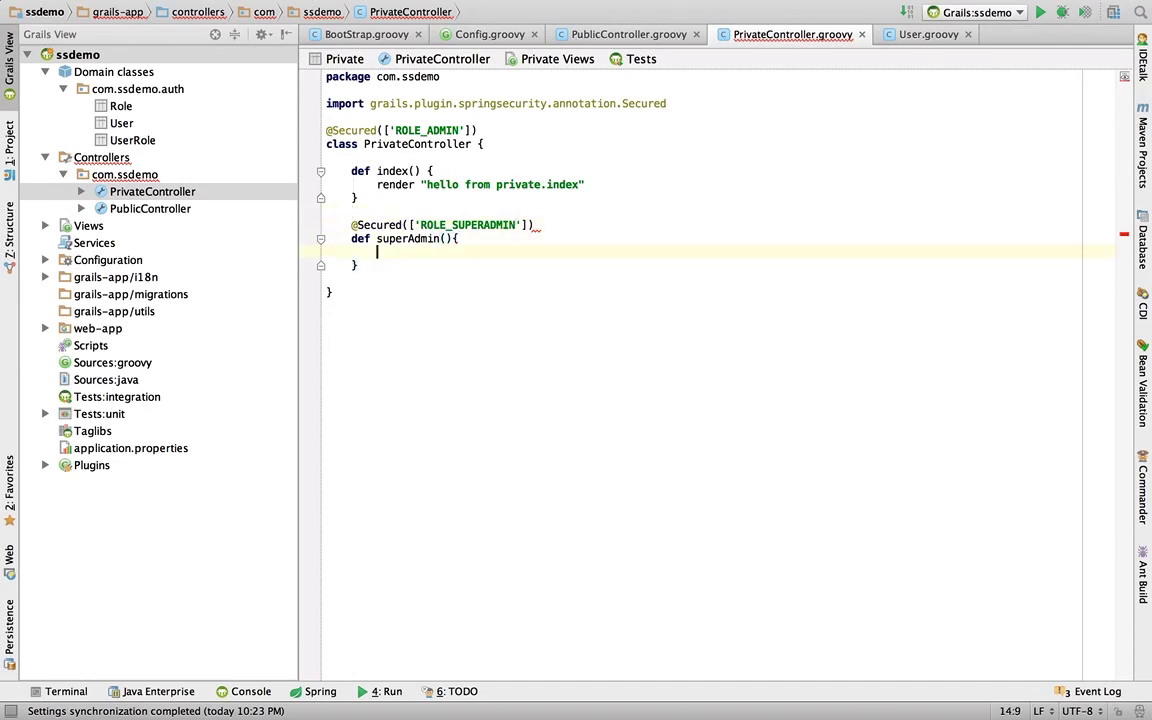
{"action": "type", "text": "render '"}
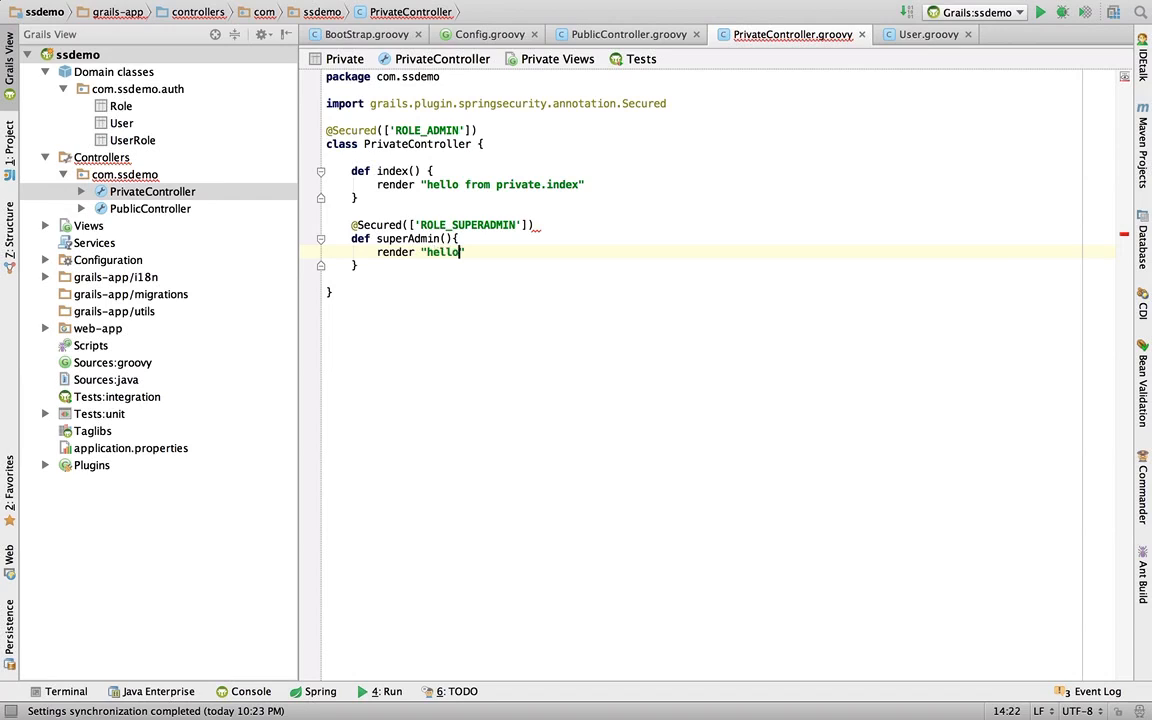
{"action": "type", "text": "form super"}
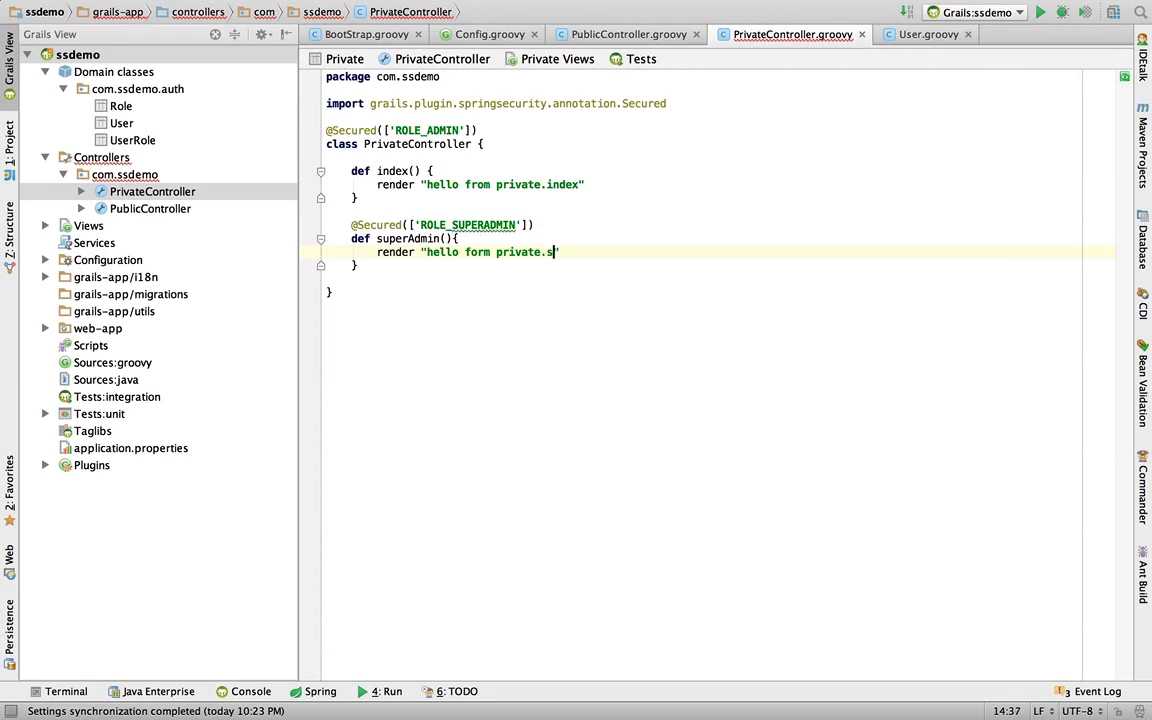
{"action": "type", "text": "uperAdmin"}
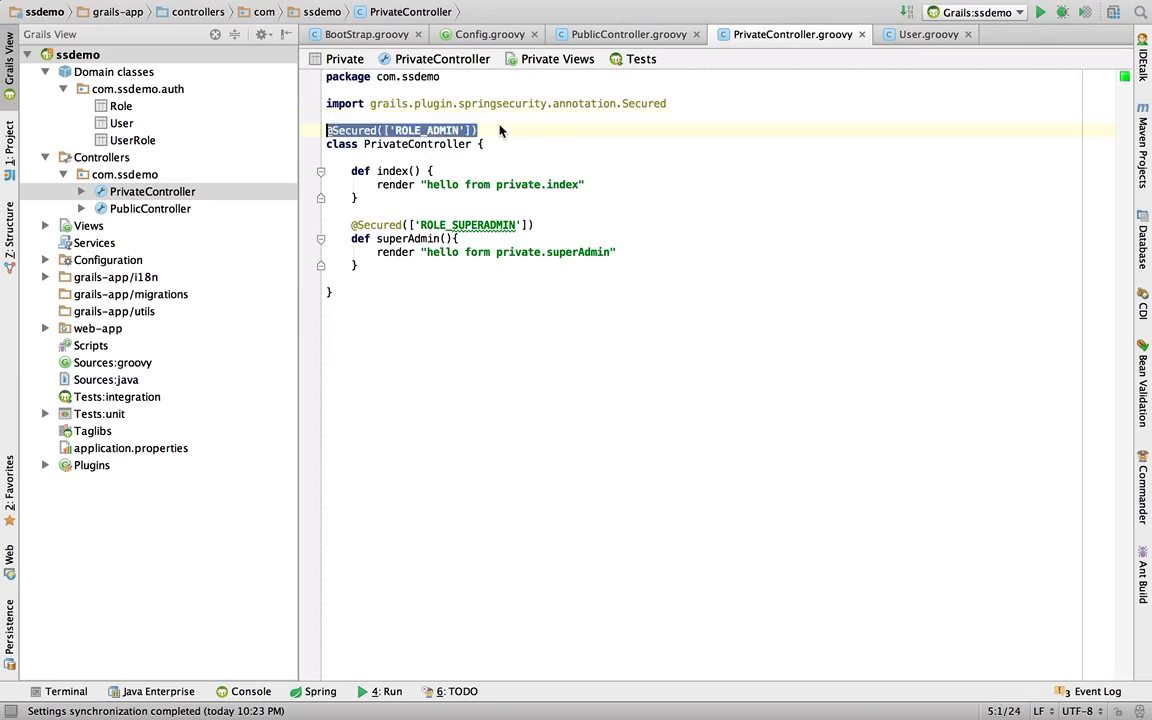
{"action": "key", "text": "Delete"}
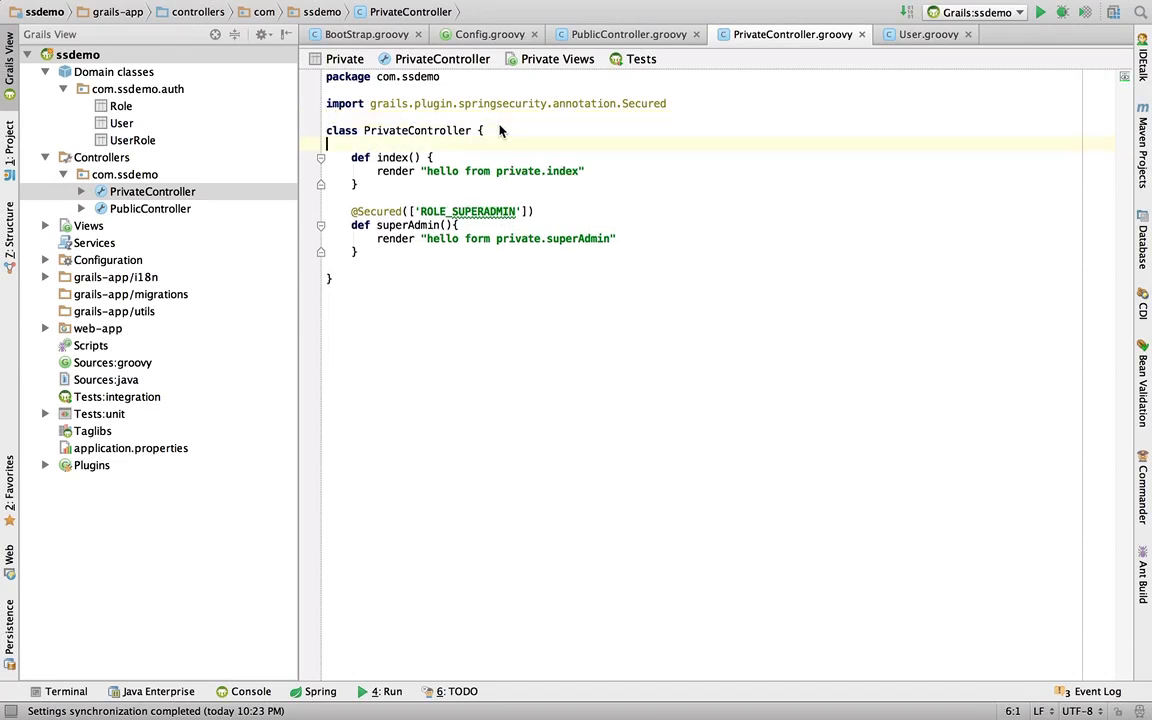
{"action": "type", "text": "@Secured(['ROLE_ADMIN'])"}
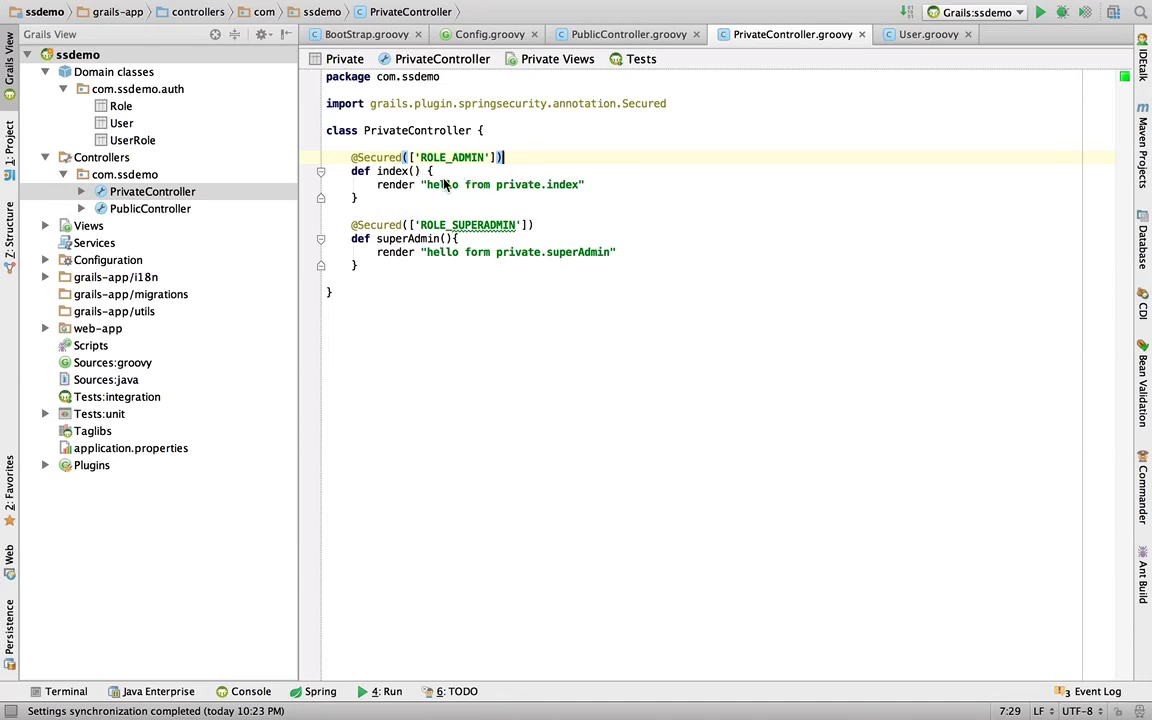
{"action": "mouse_move", "coordinate": [456, 202]}
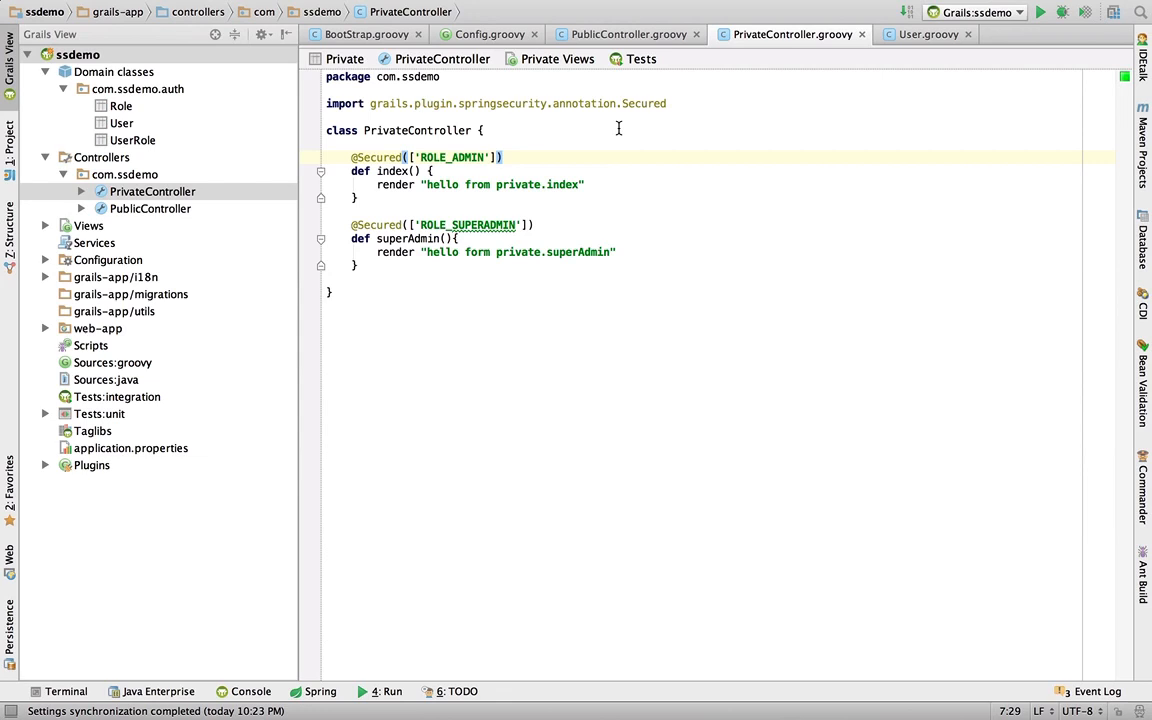
{"action": "mouse_move", "coordinate": [537, 6]}
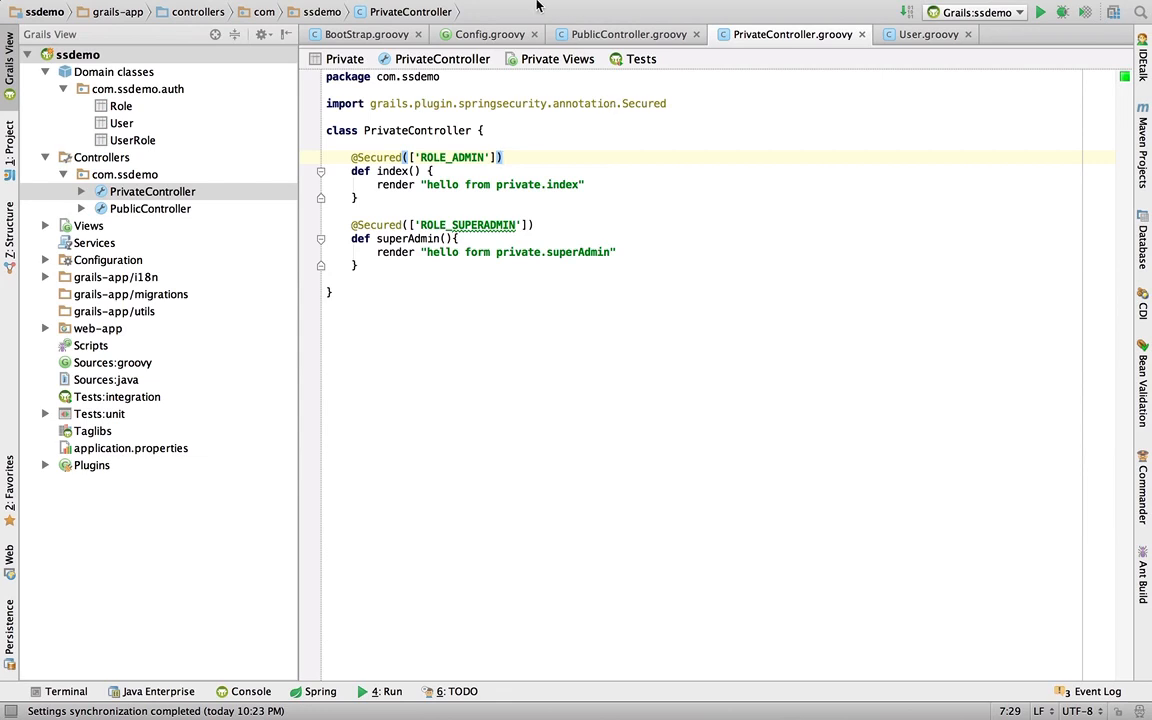